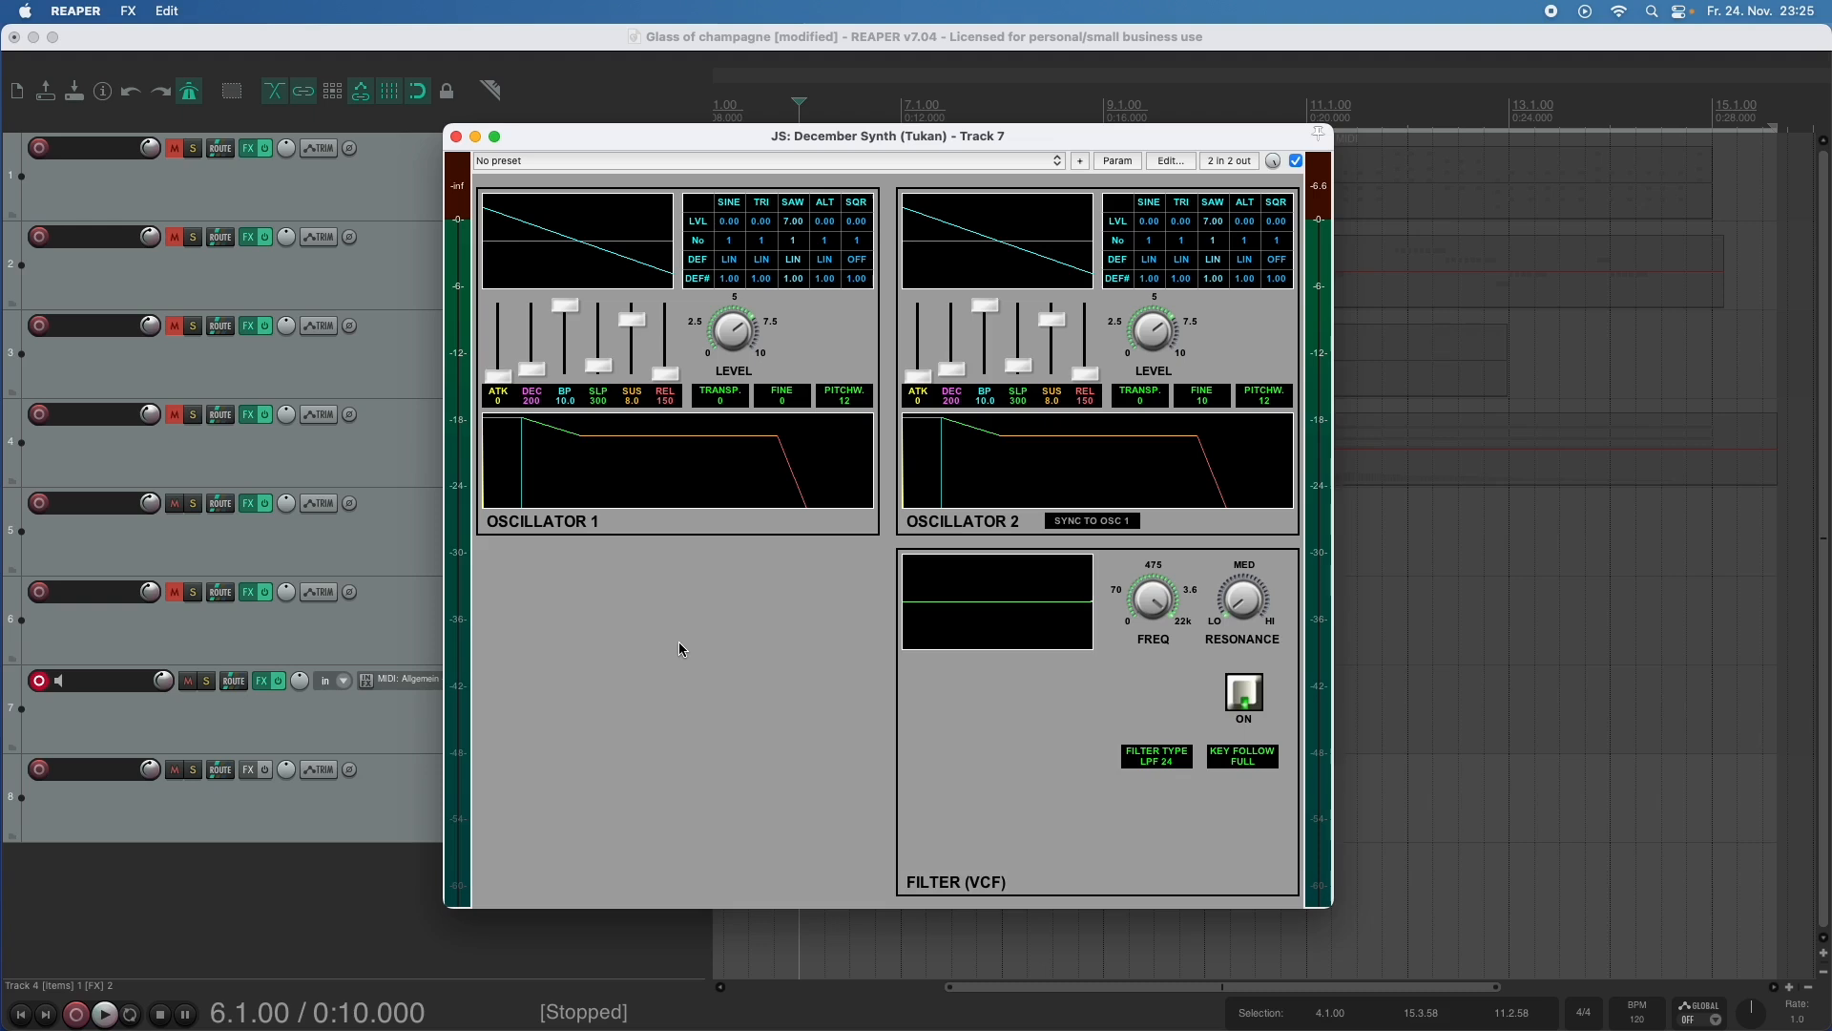
mouse_move(967, 896)
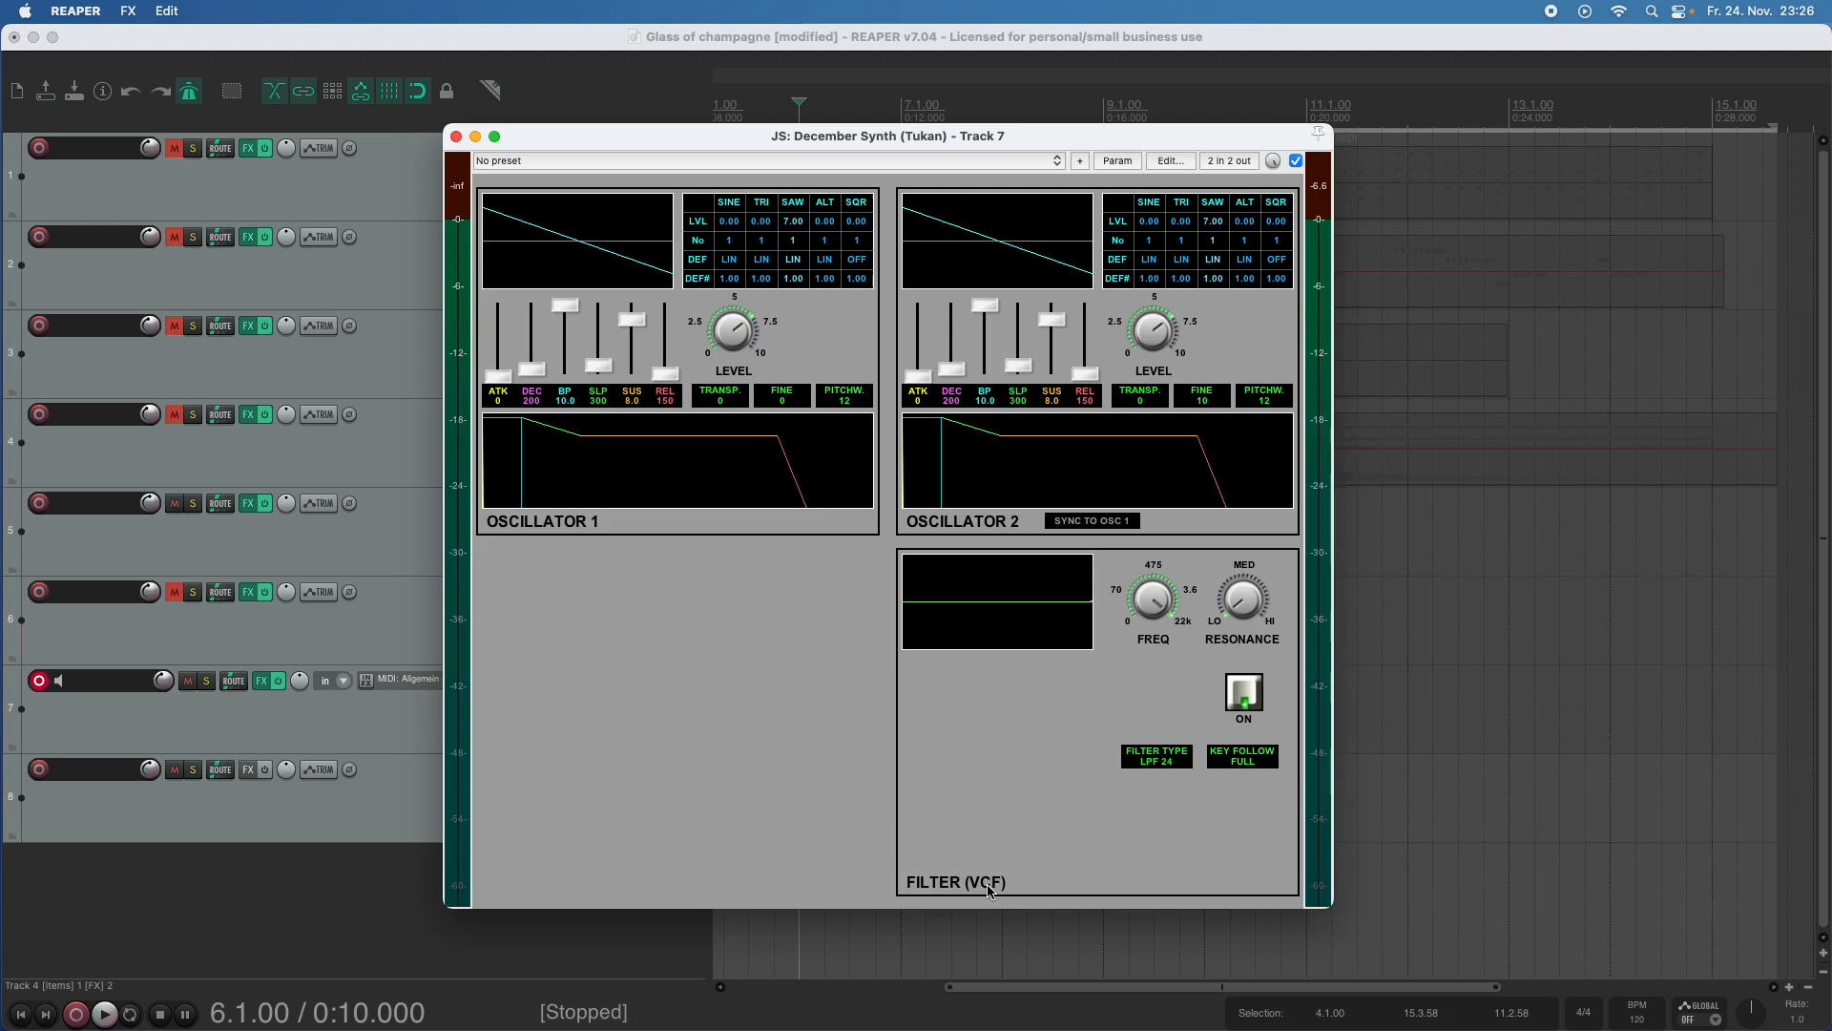
mouse_move(989, 897)
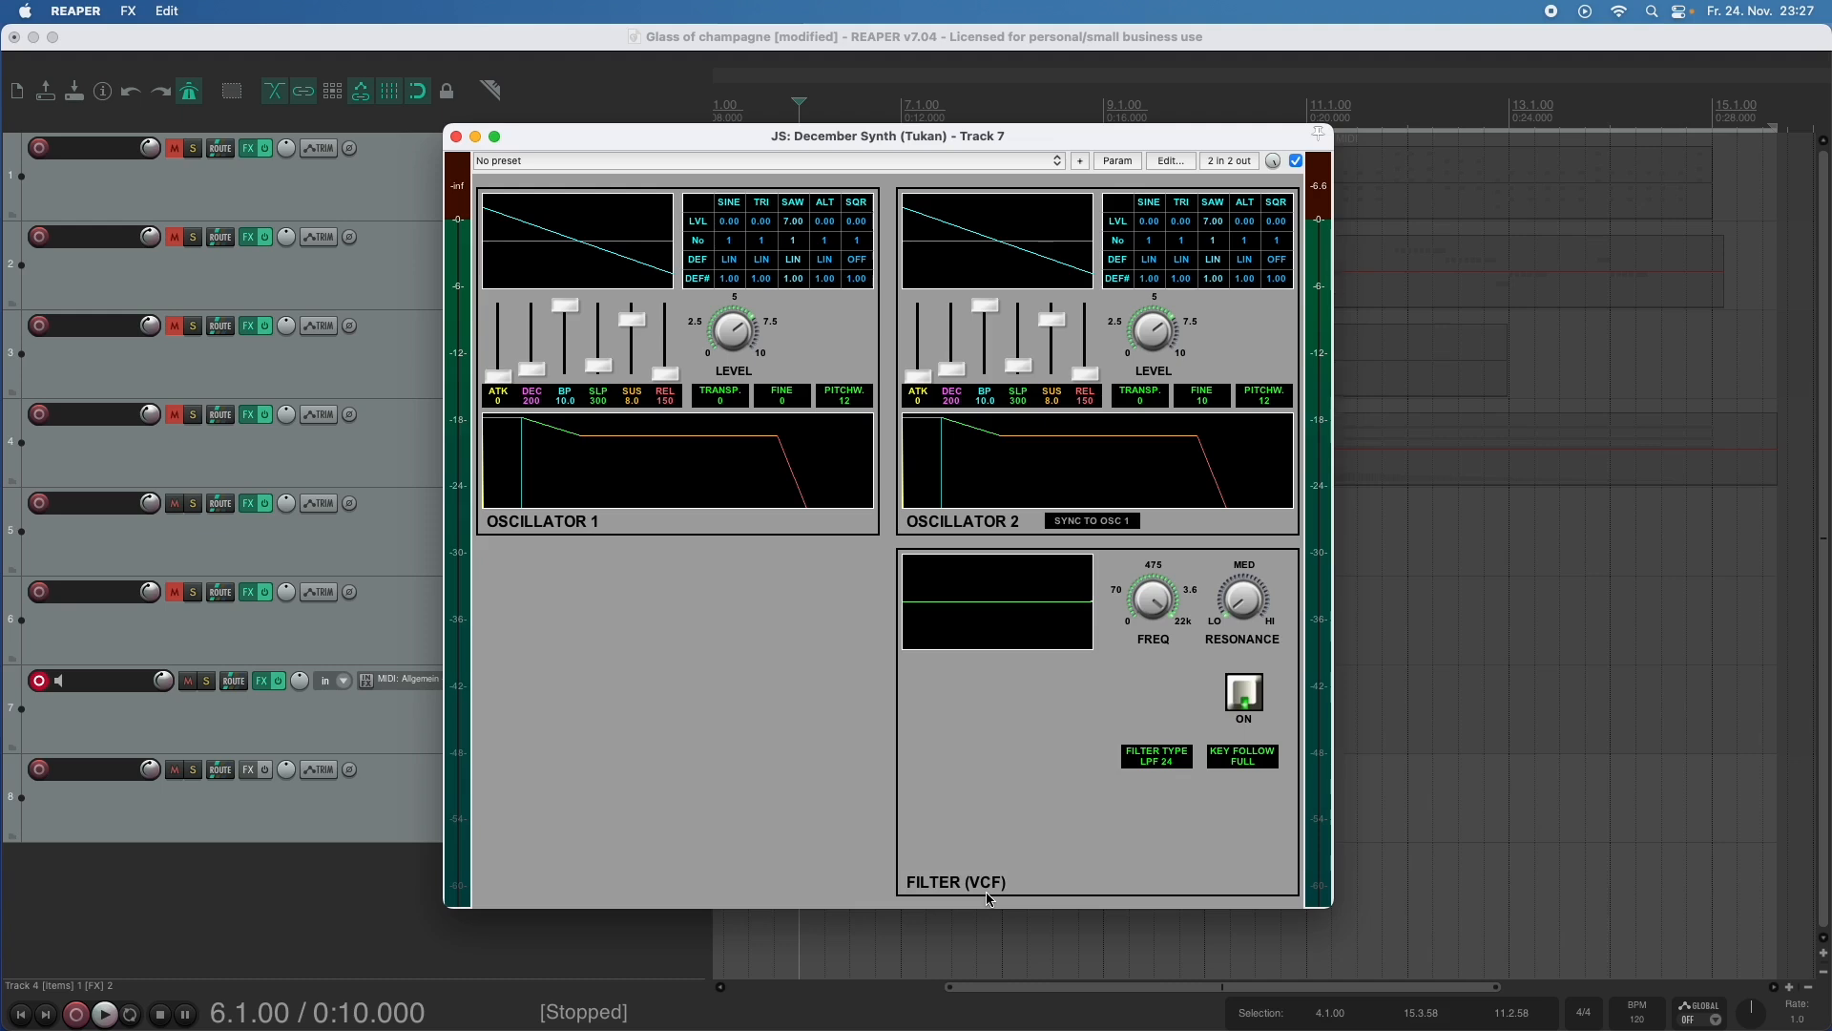
mouse_move(977, 704)
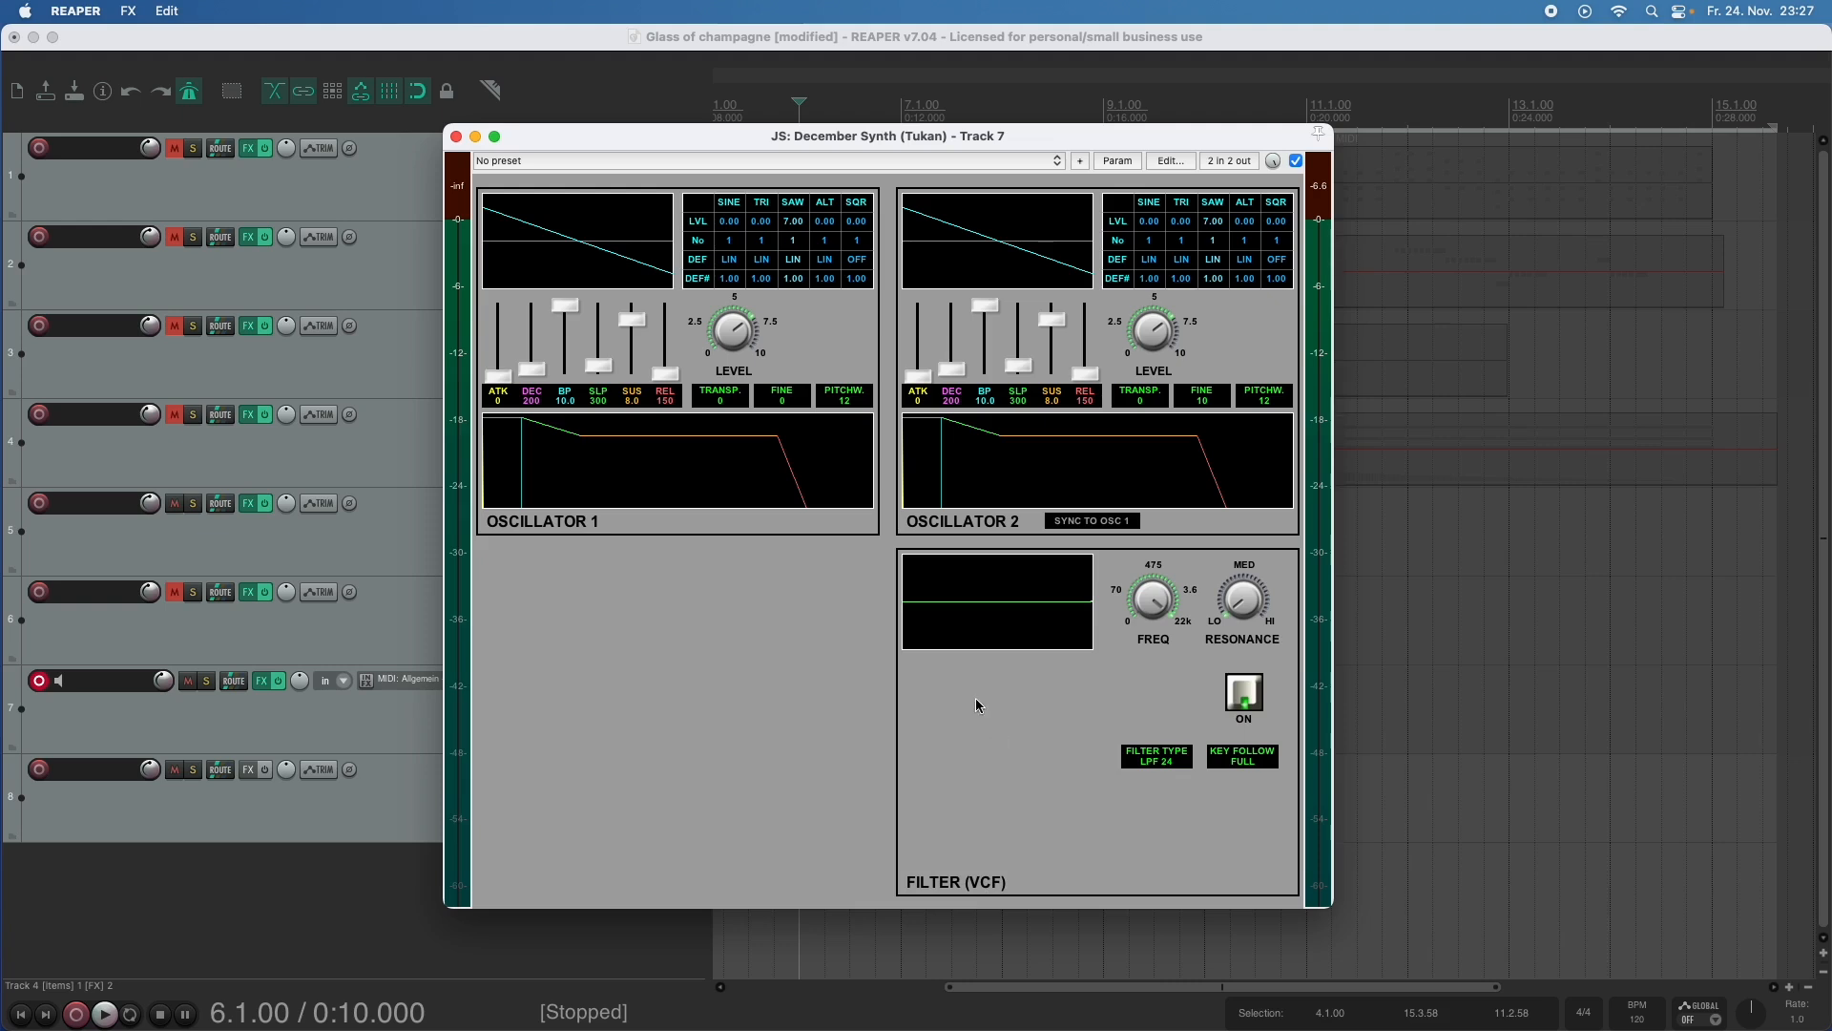
mouse_move(1089, 618)
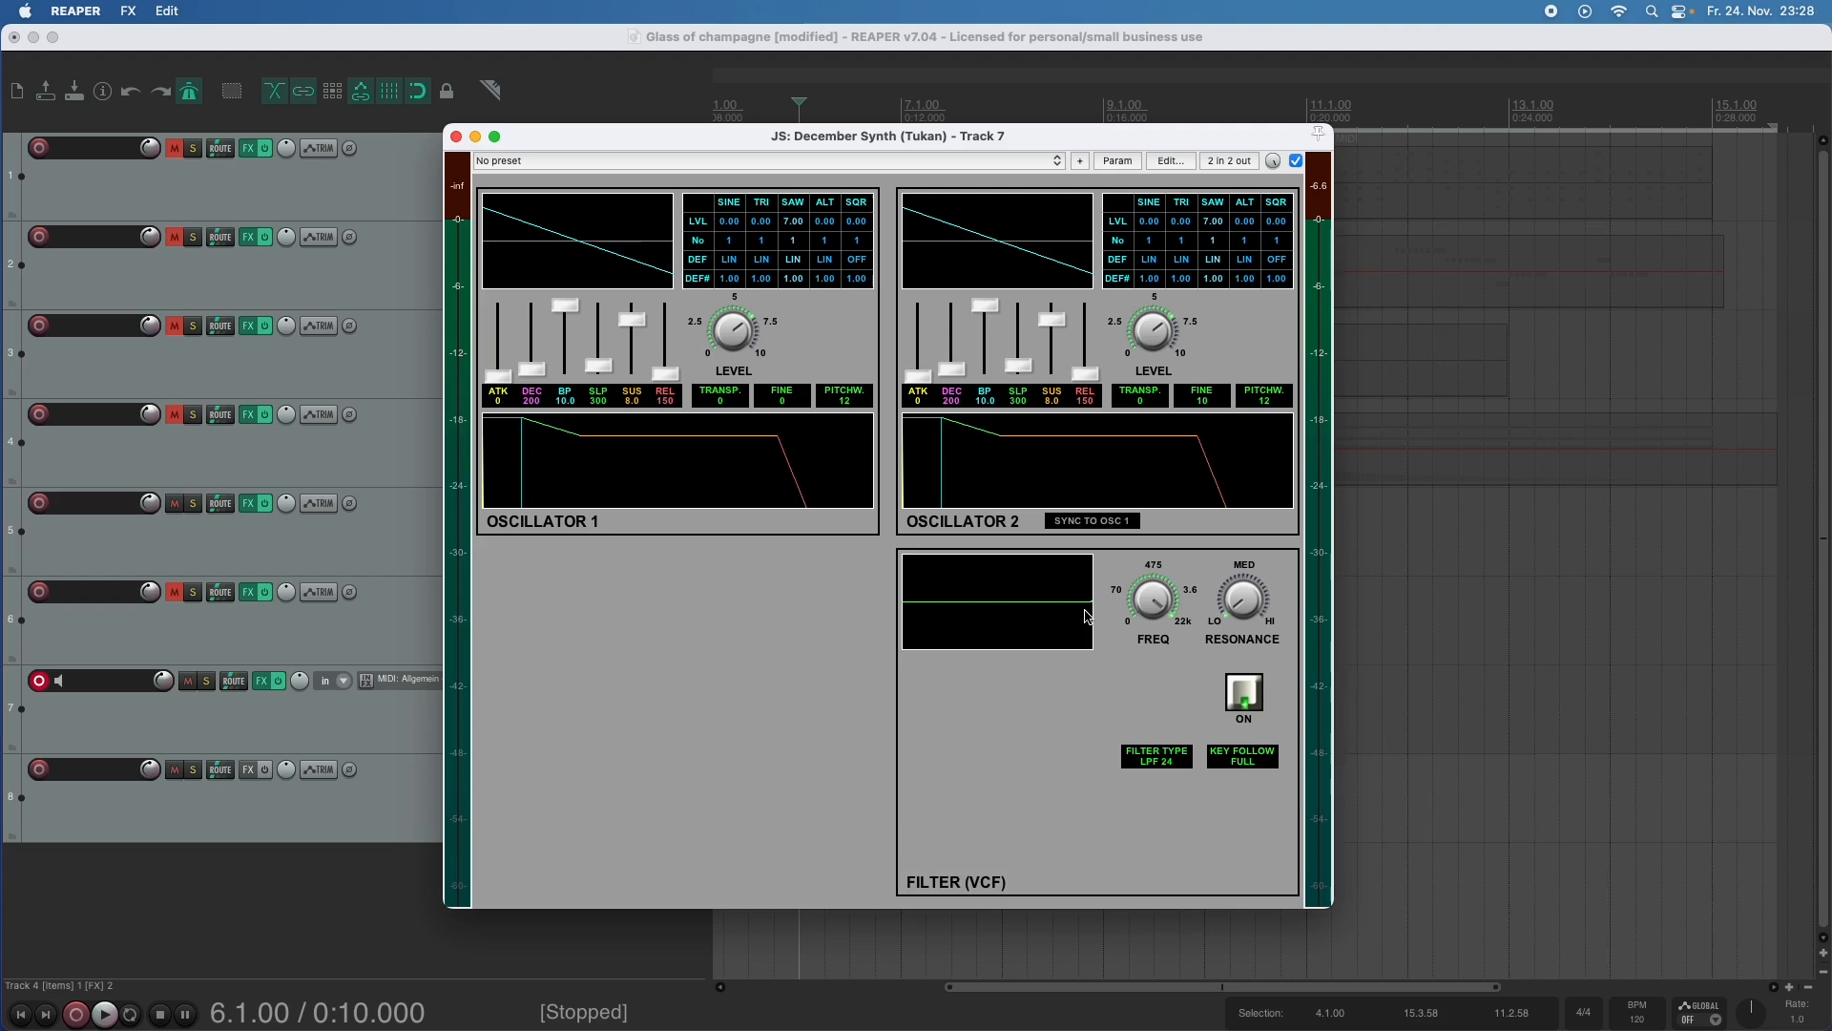
mouse_move(1090, 616)
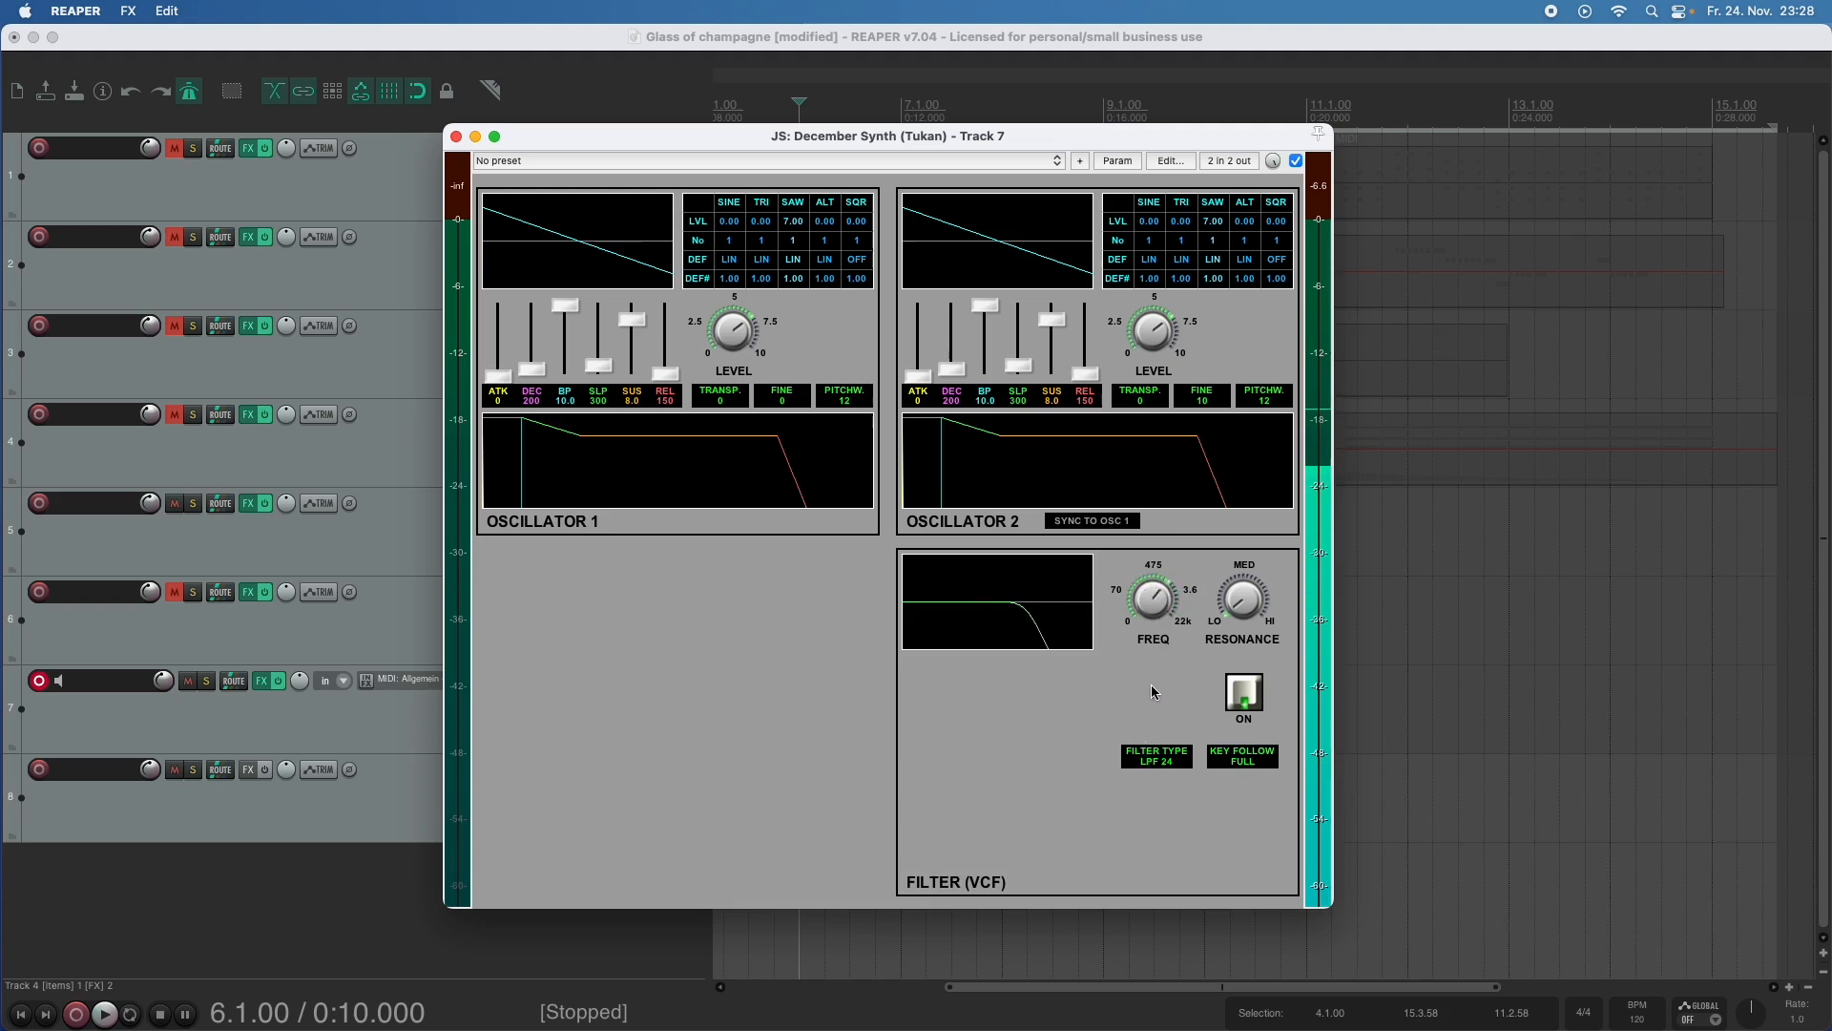
Lower the FREQ cutoff knob and raise RESONANCE toward HI for a resonant peak.
left_click_drag(1150, 599, 1151, 631)
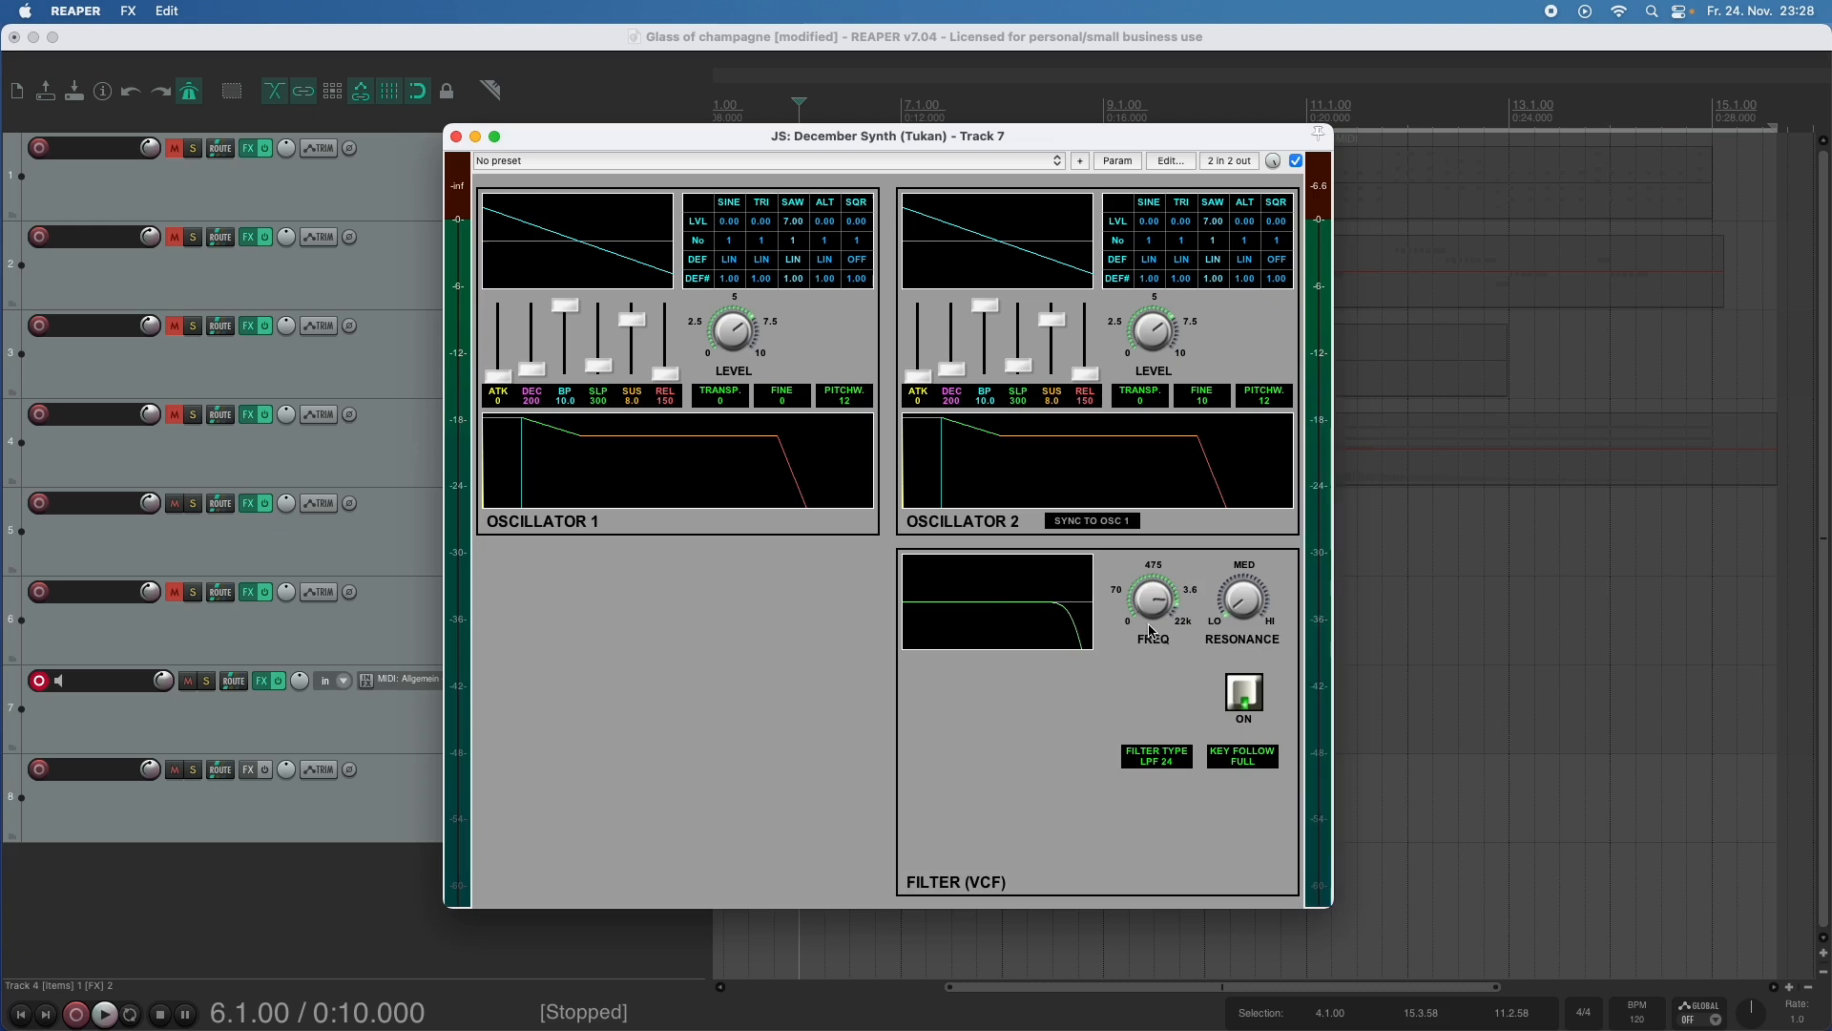
mouse_move(1157, 631)
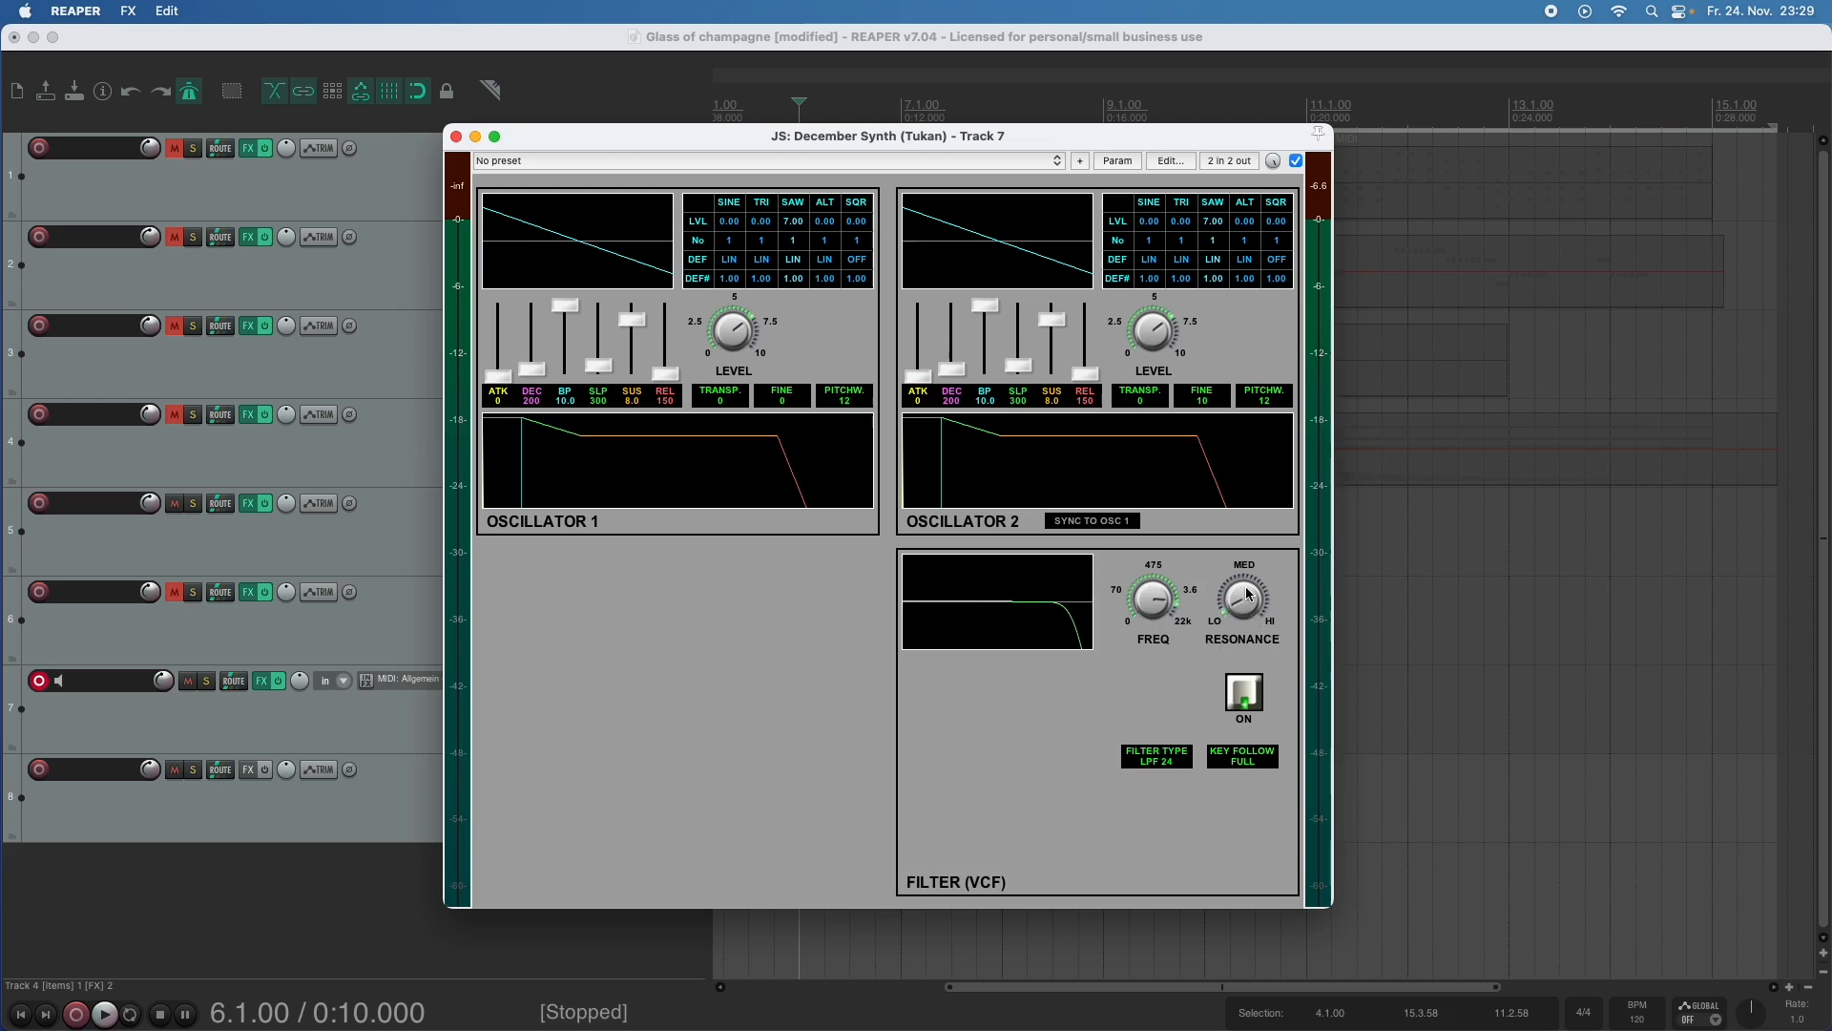
left_click_drag(1242, 599, 1251, 590)
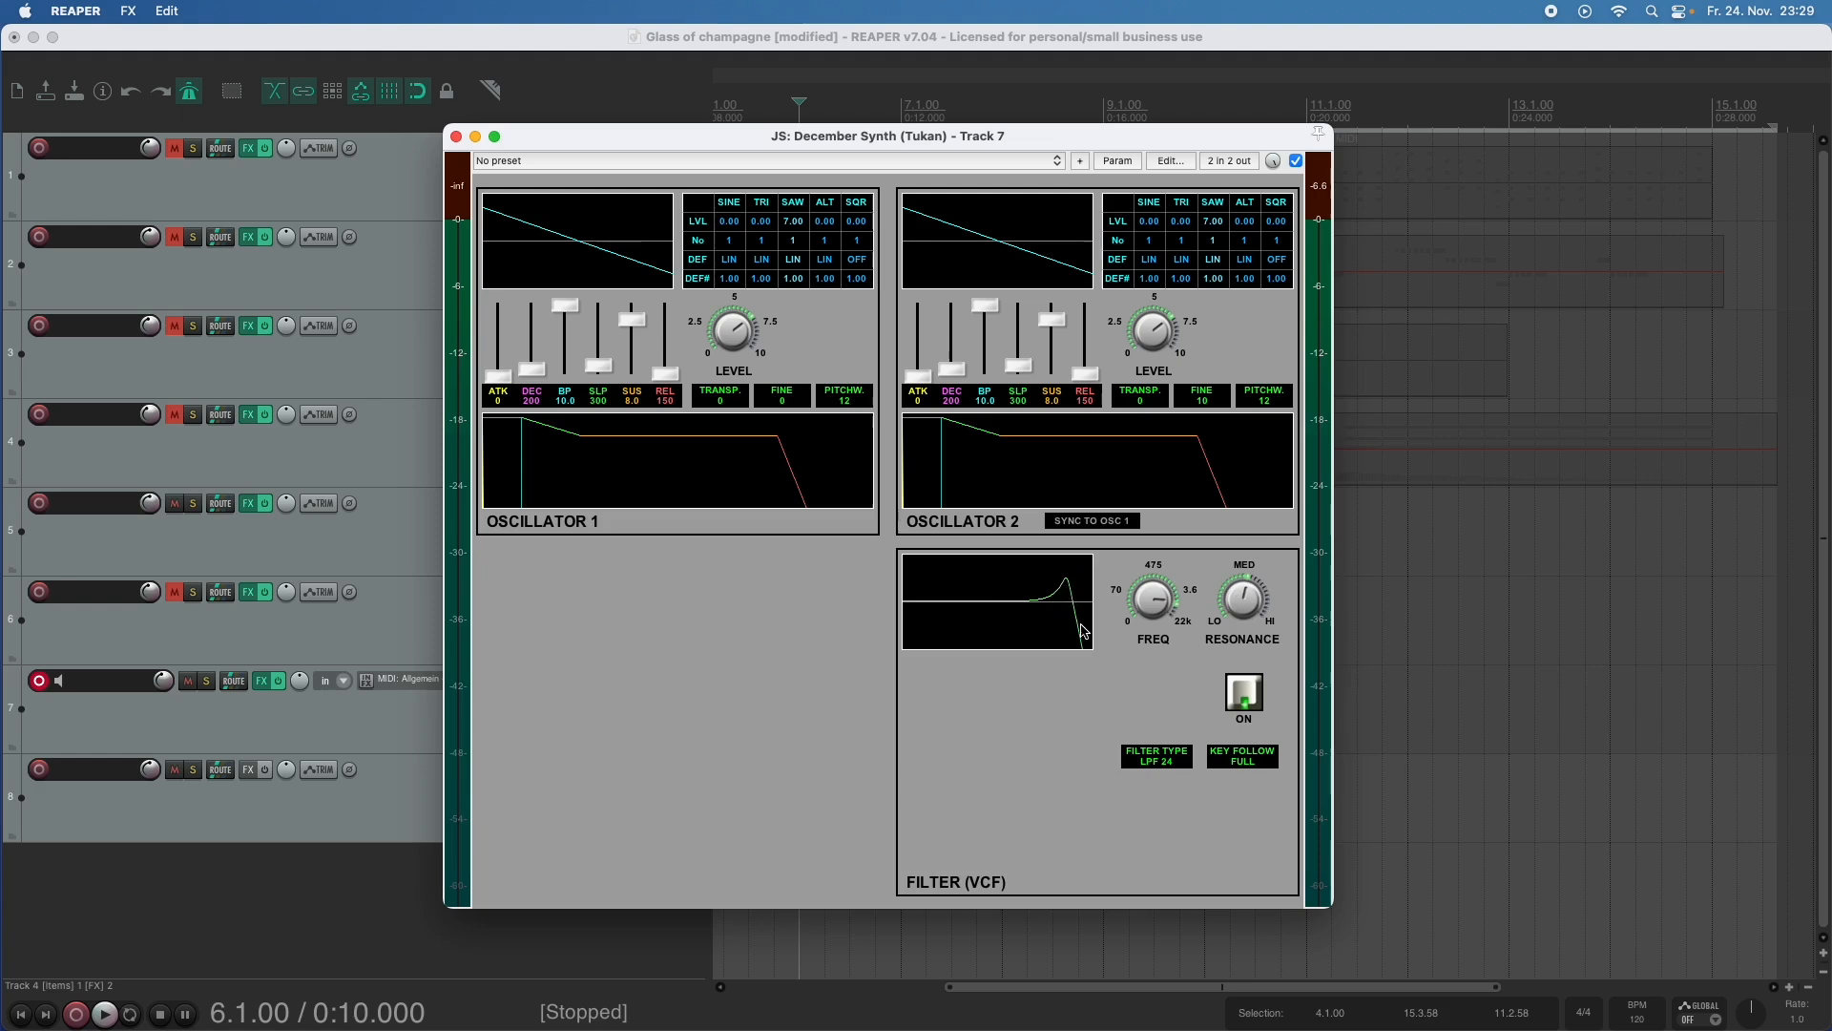
mouse_move(1087, 643)
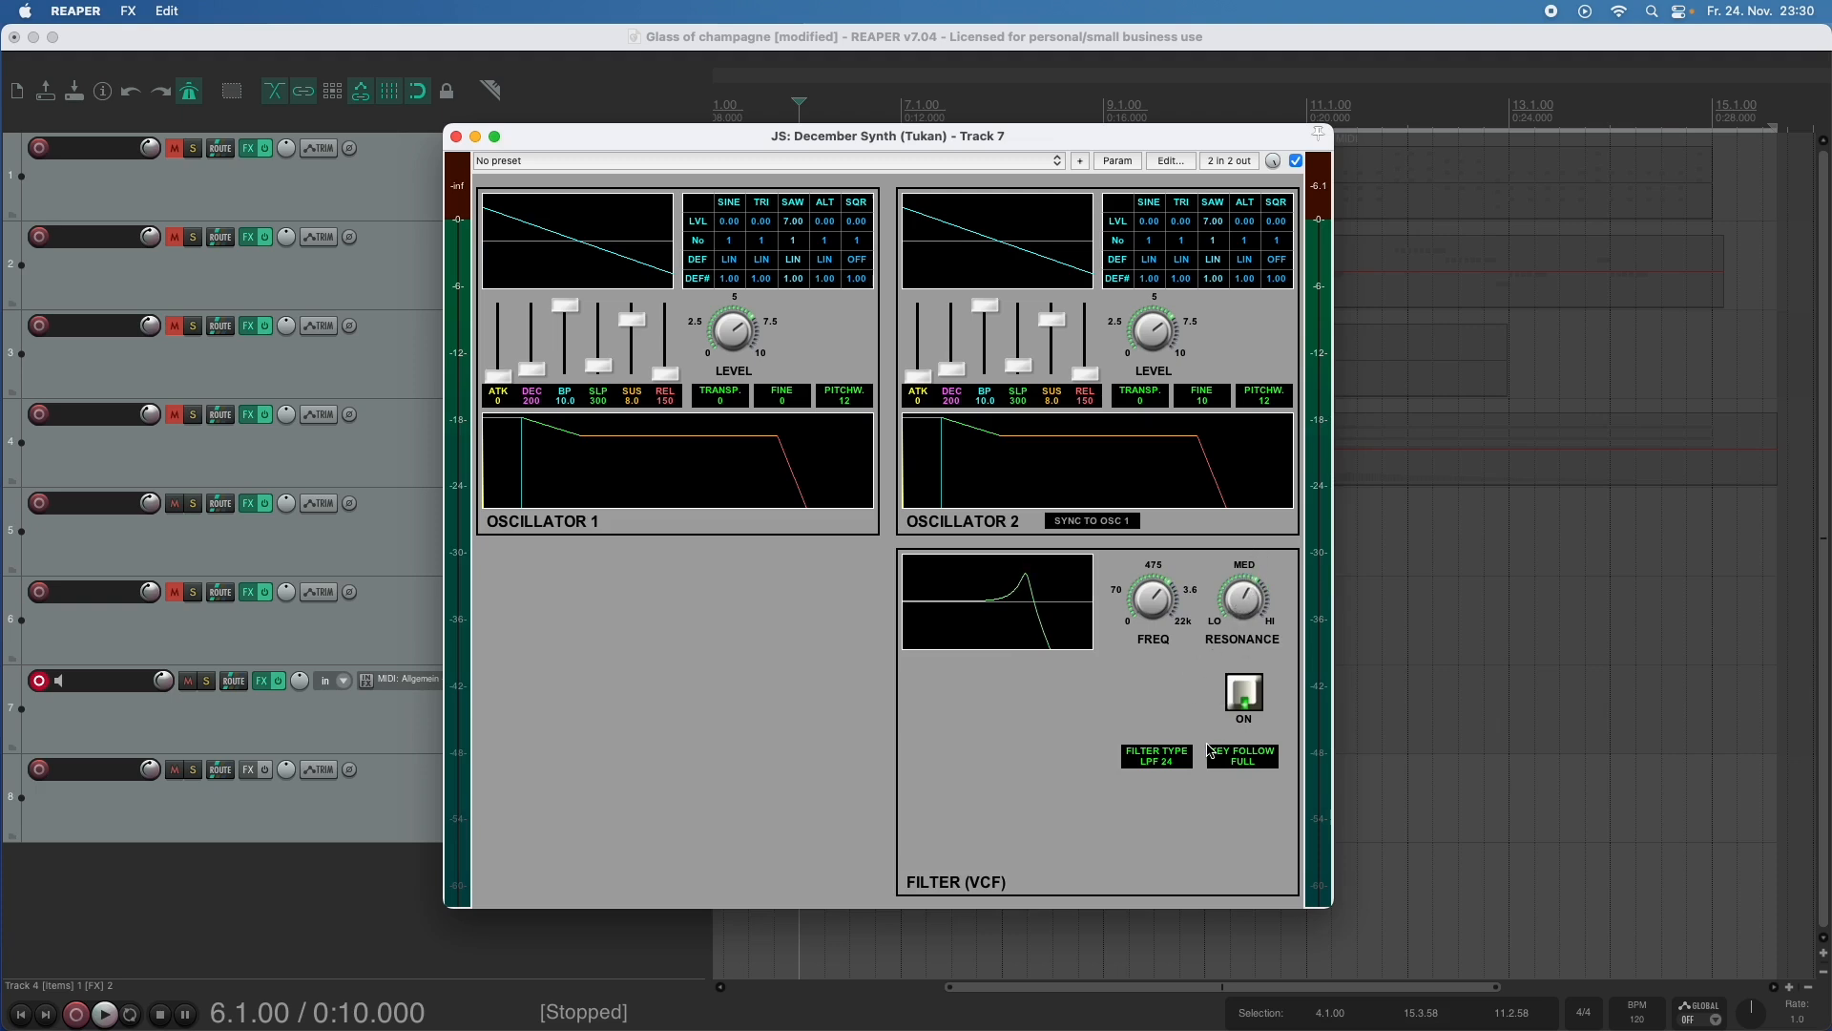
mouse_move(1178, 759)
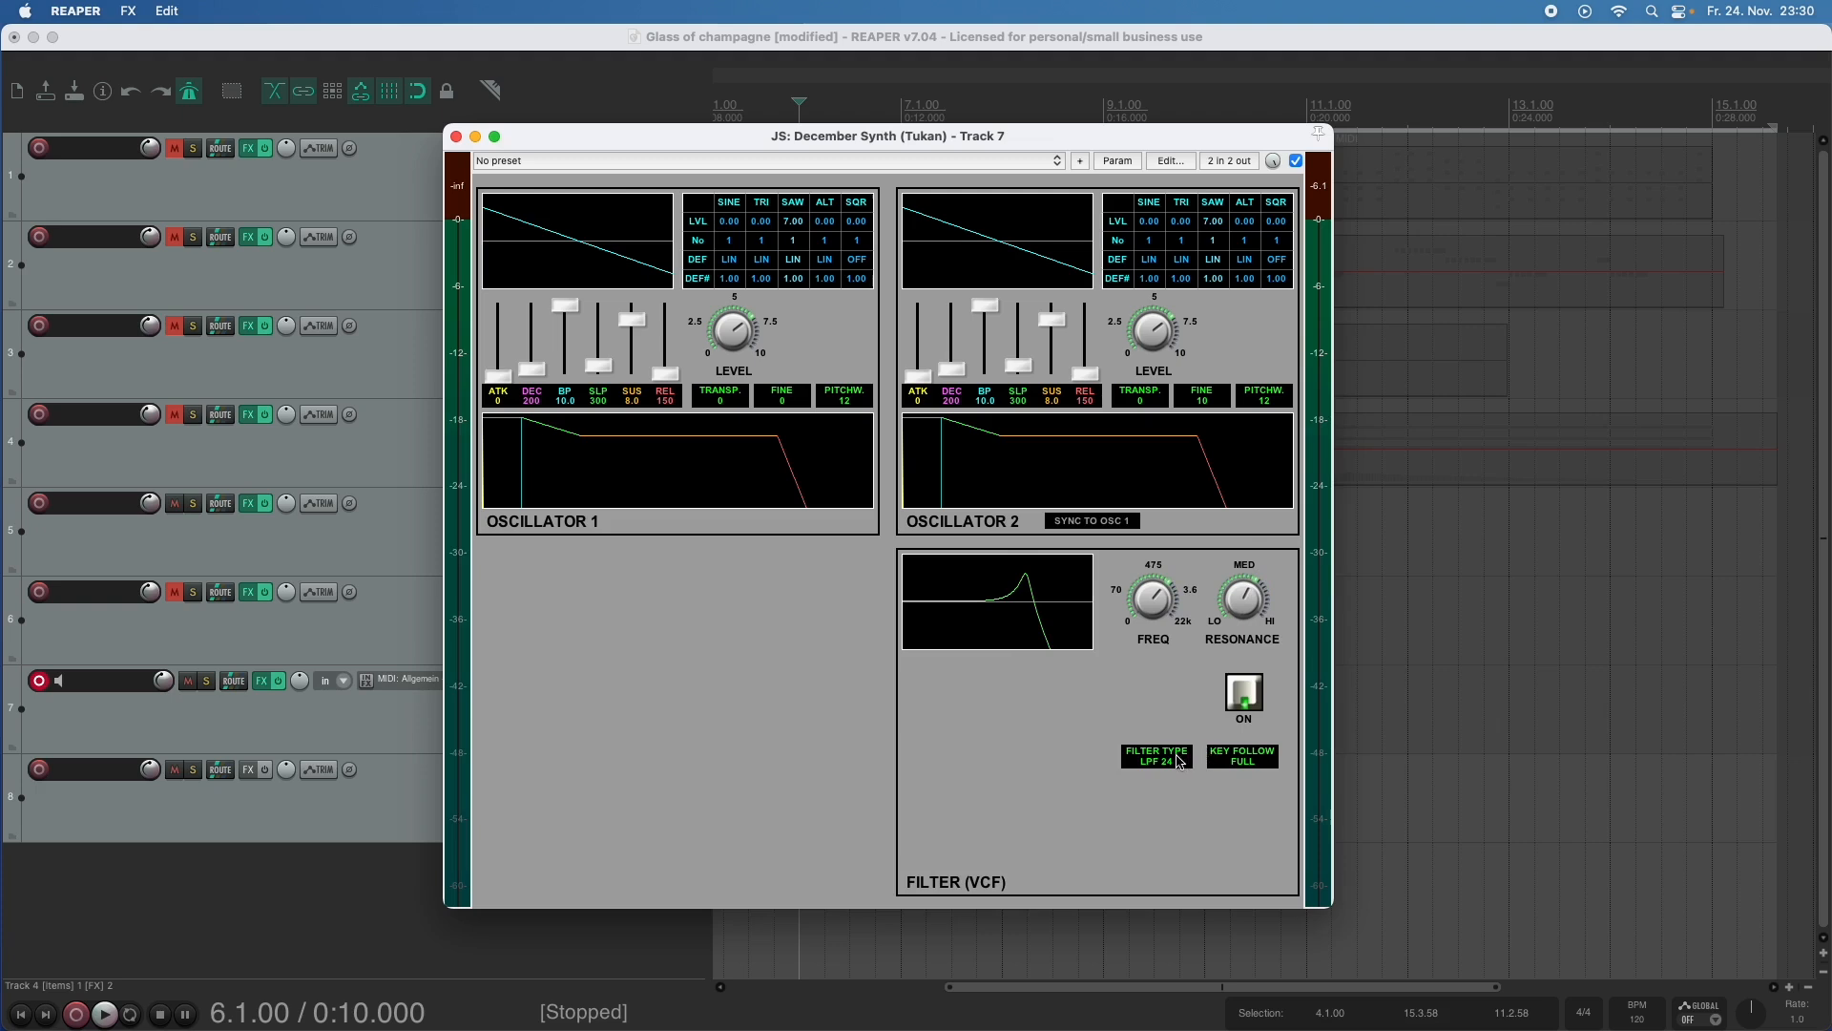
Try filter types LPF 12 and LPF 48, then settle on BP bandpass.
left_click(1155, 756)
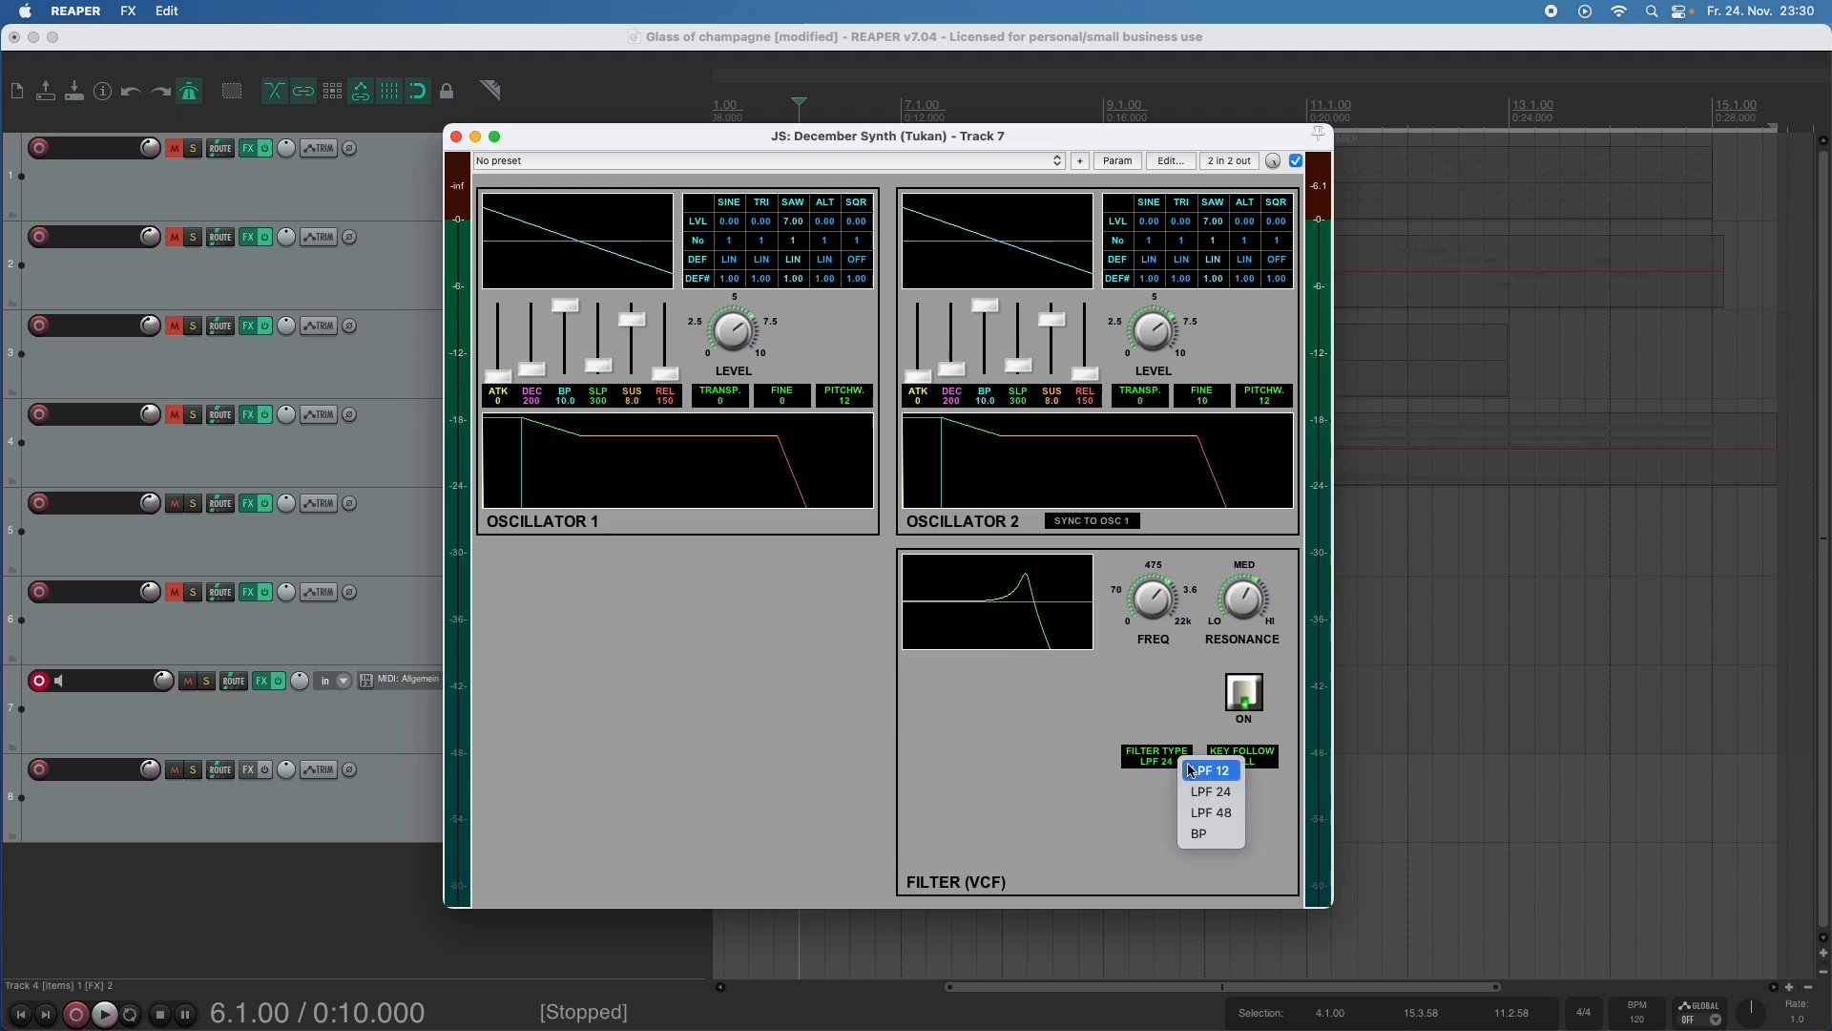
left_click(1209, 769)
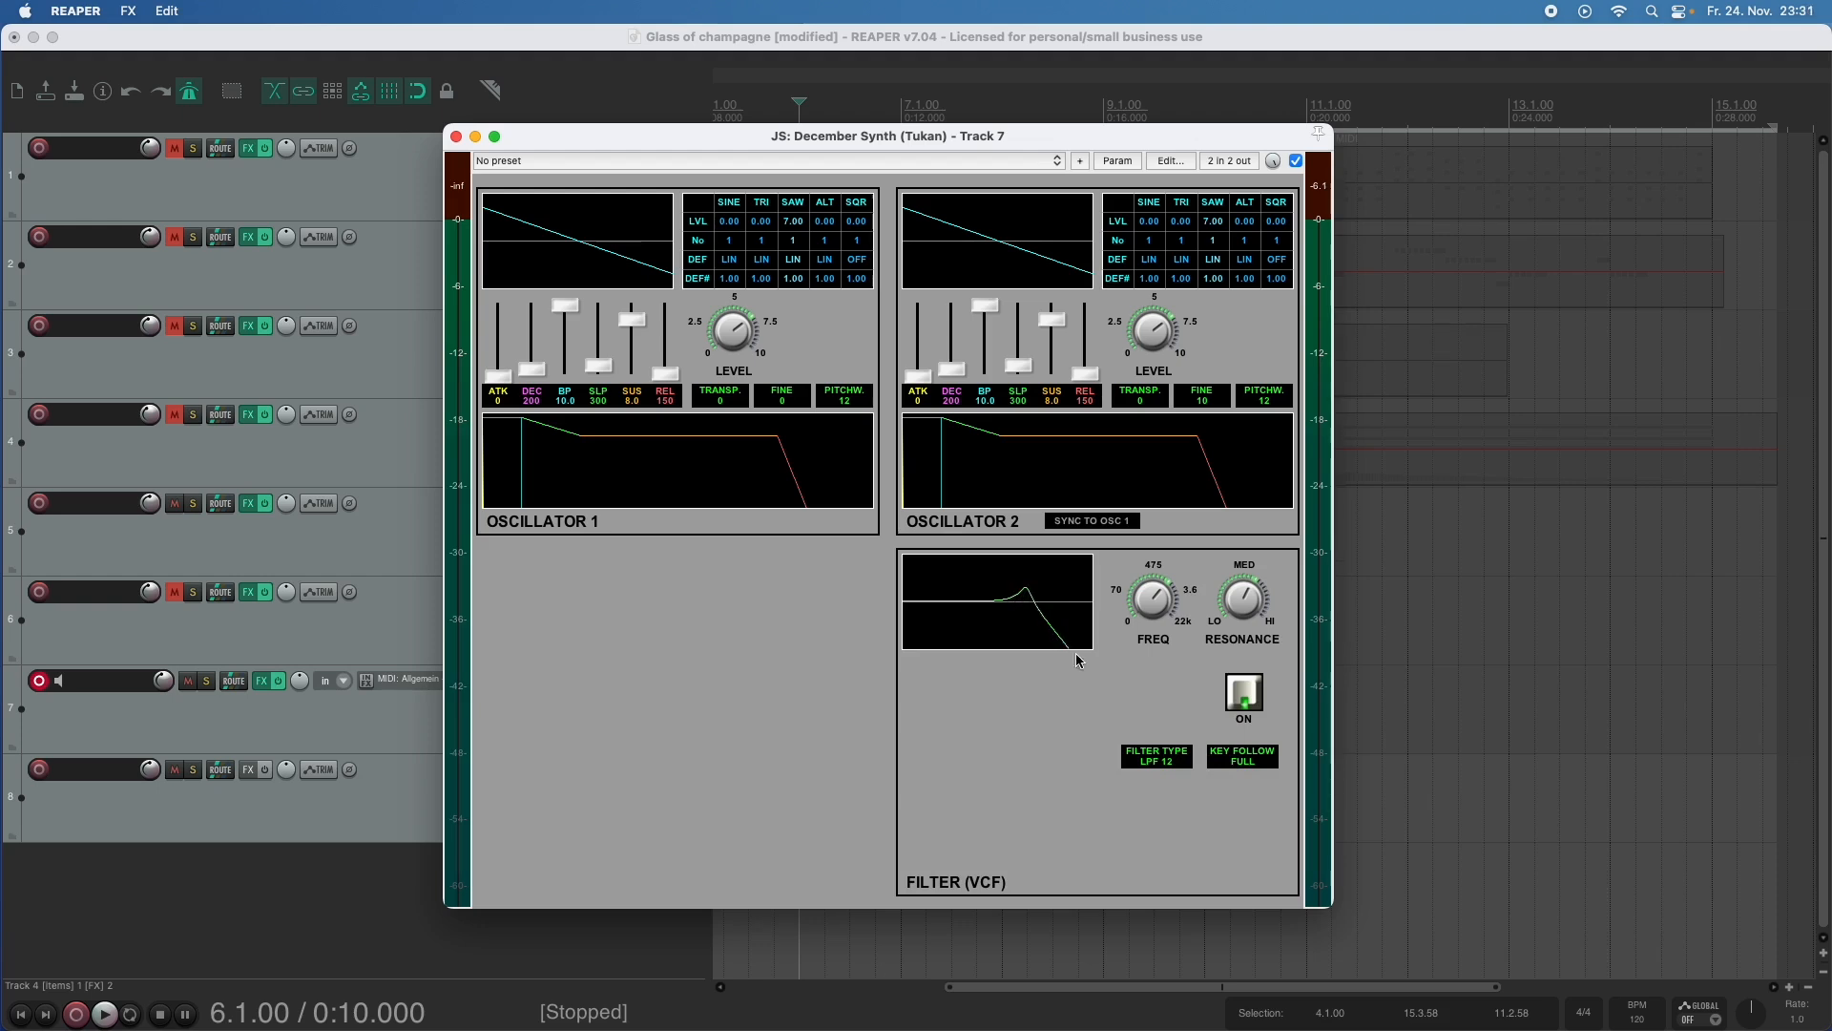
left_click(1155, 755)
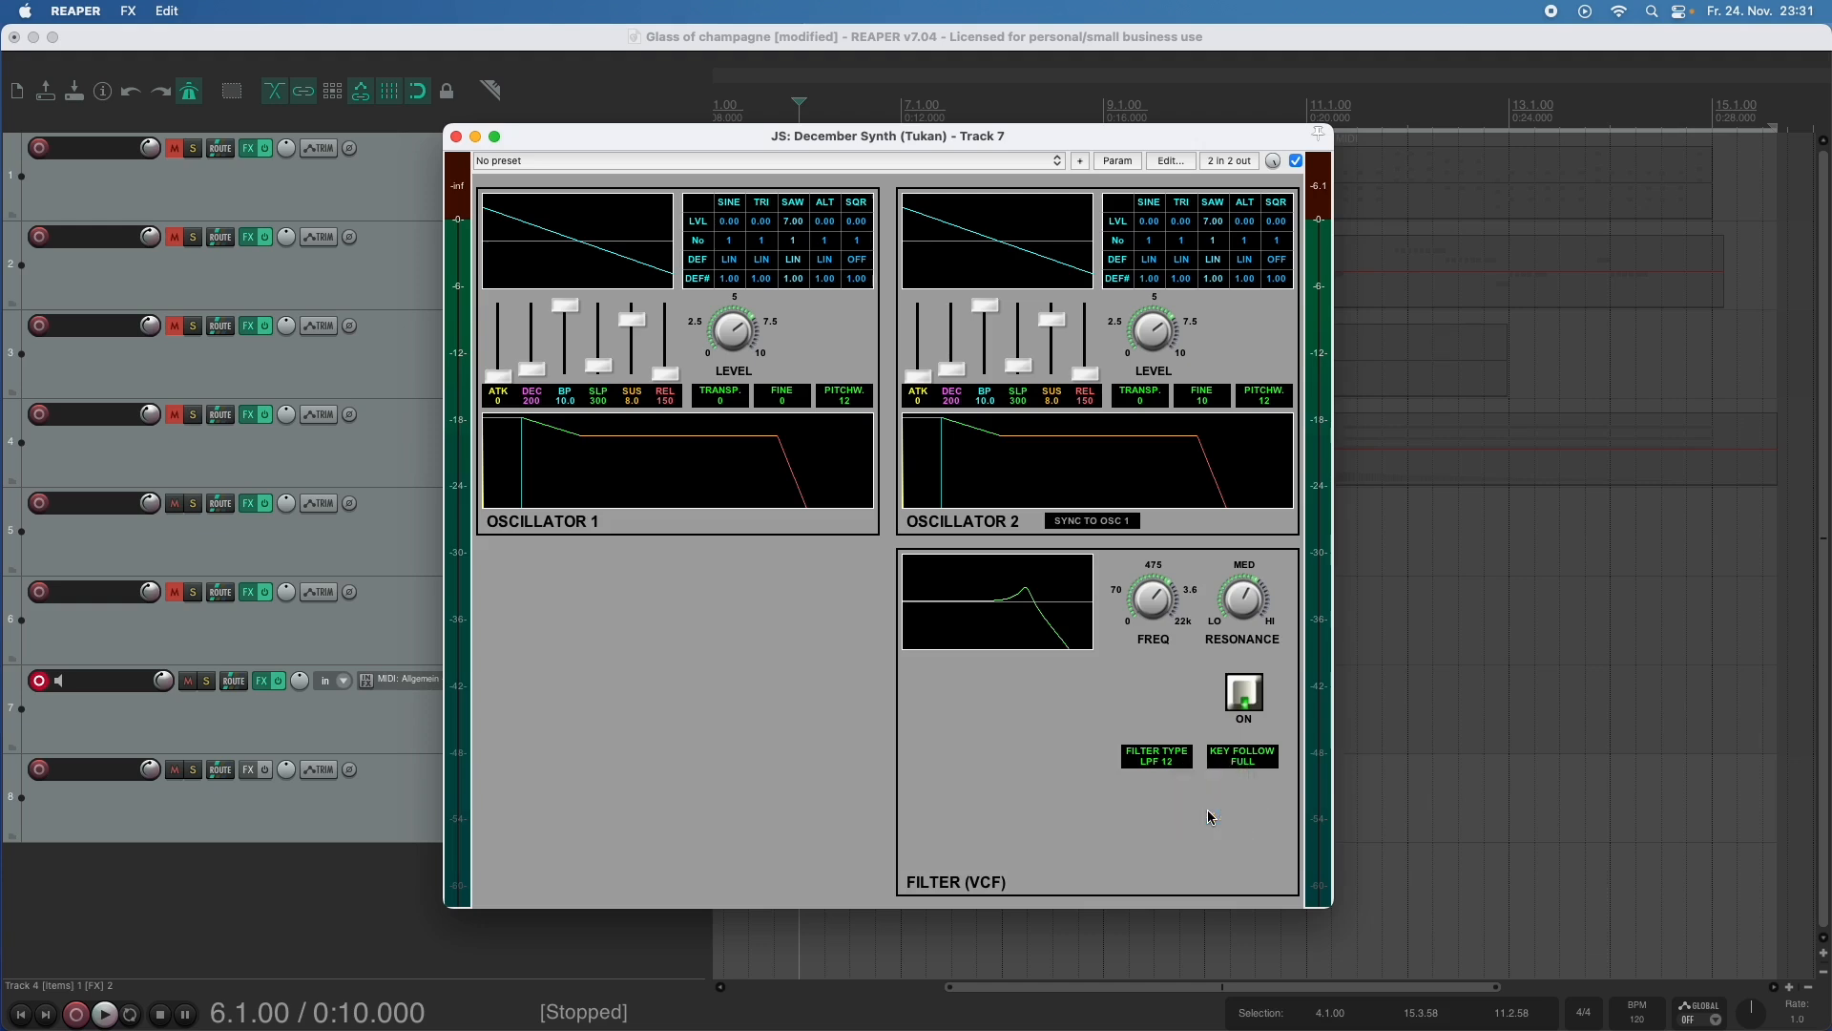
left_click(1154, 756)
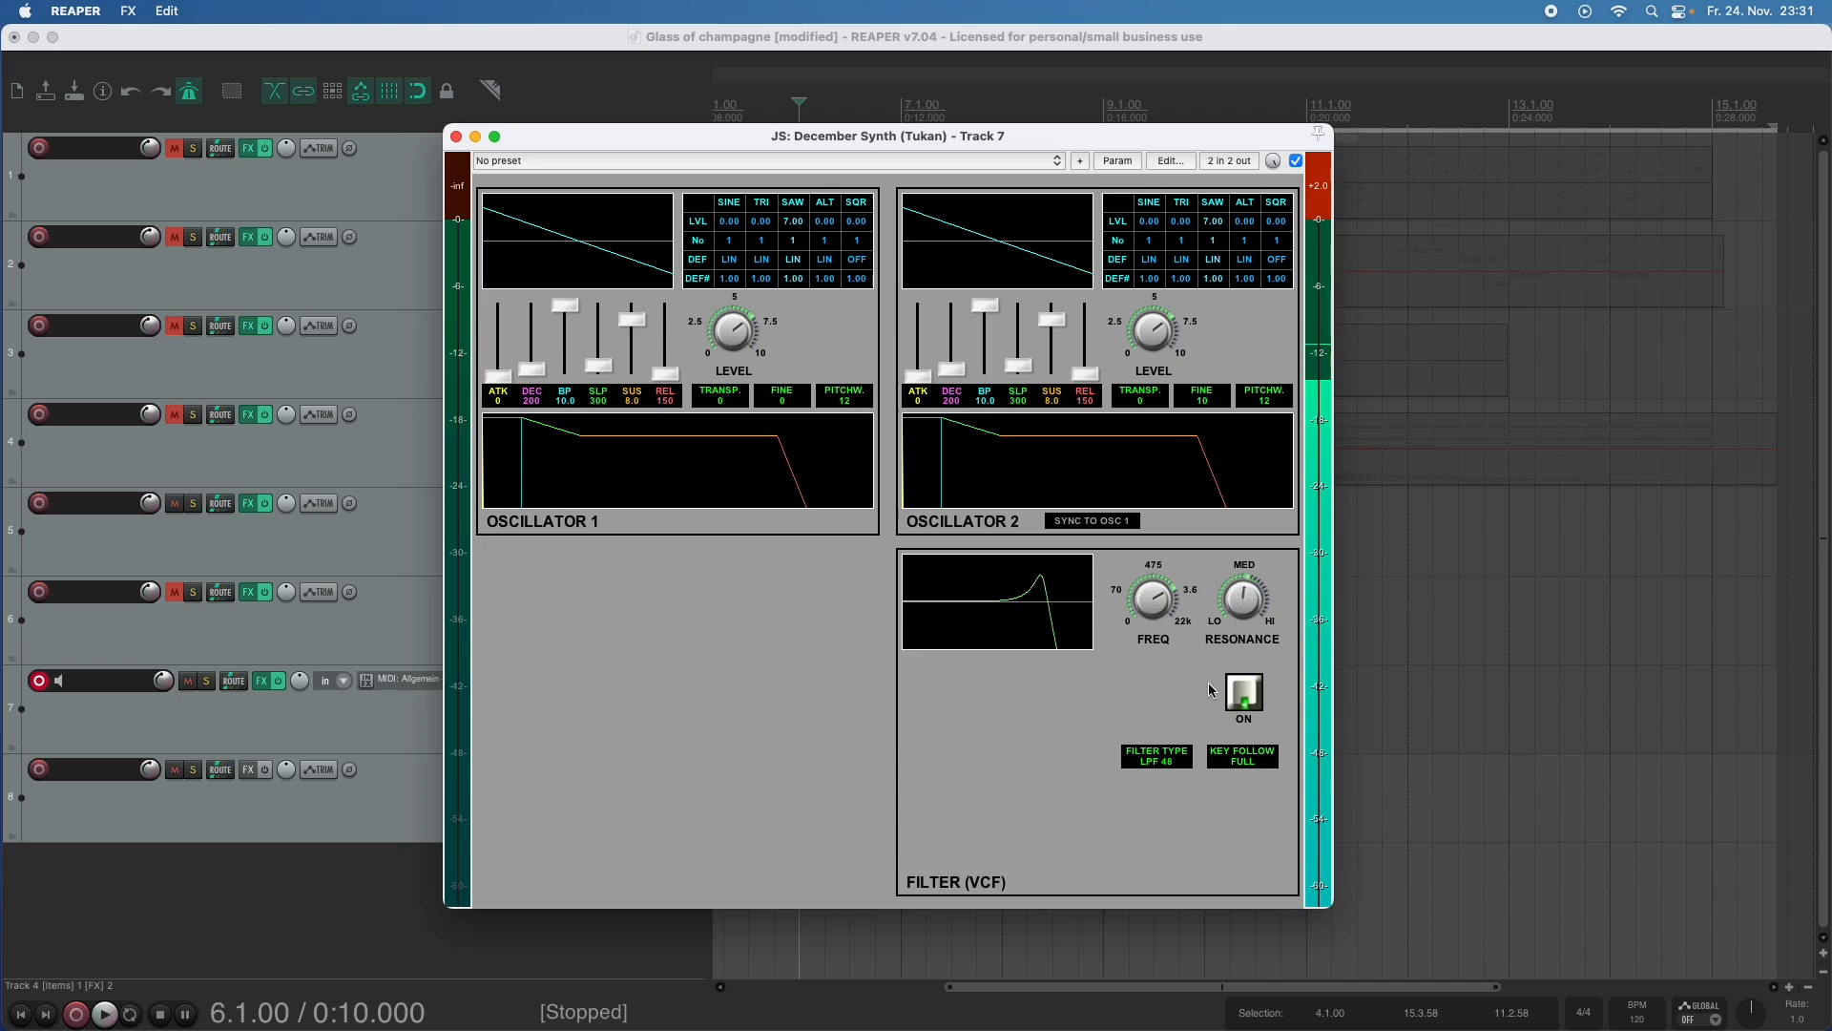
left_click(1156, 756)
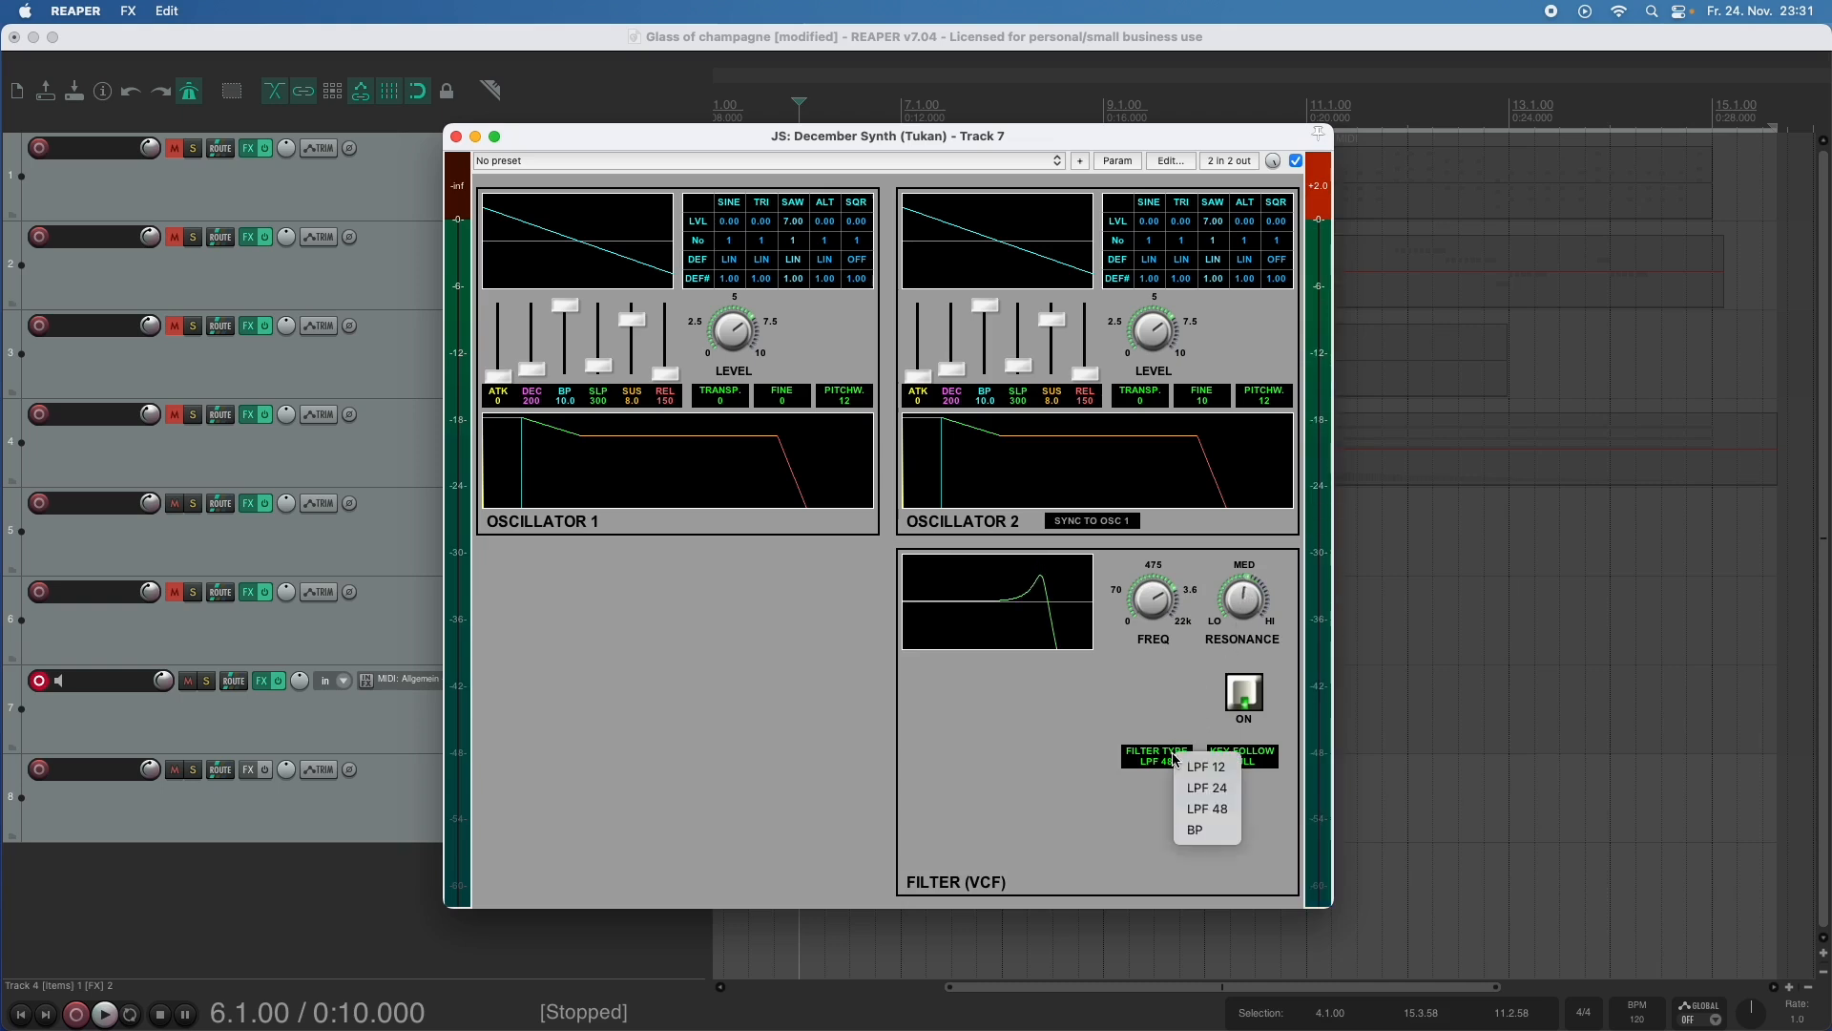
left_click(1194, 830)
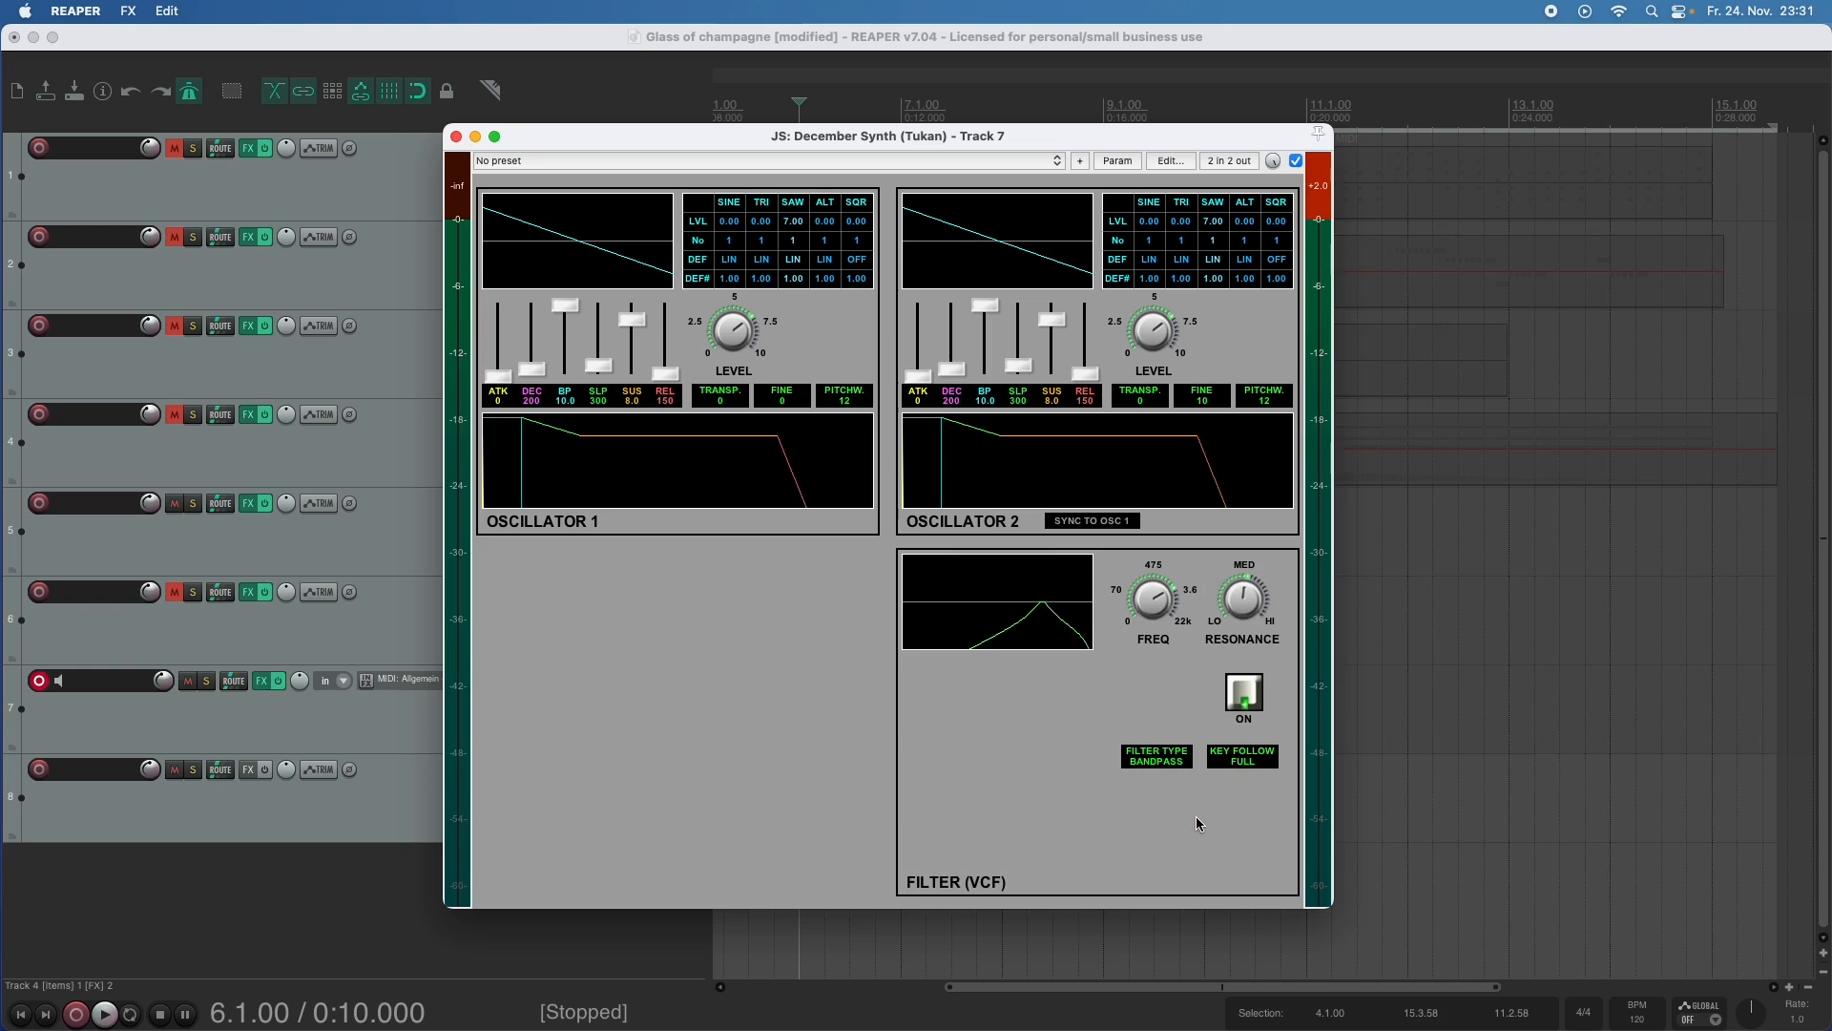
mouse_move(1057, 645)
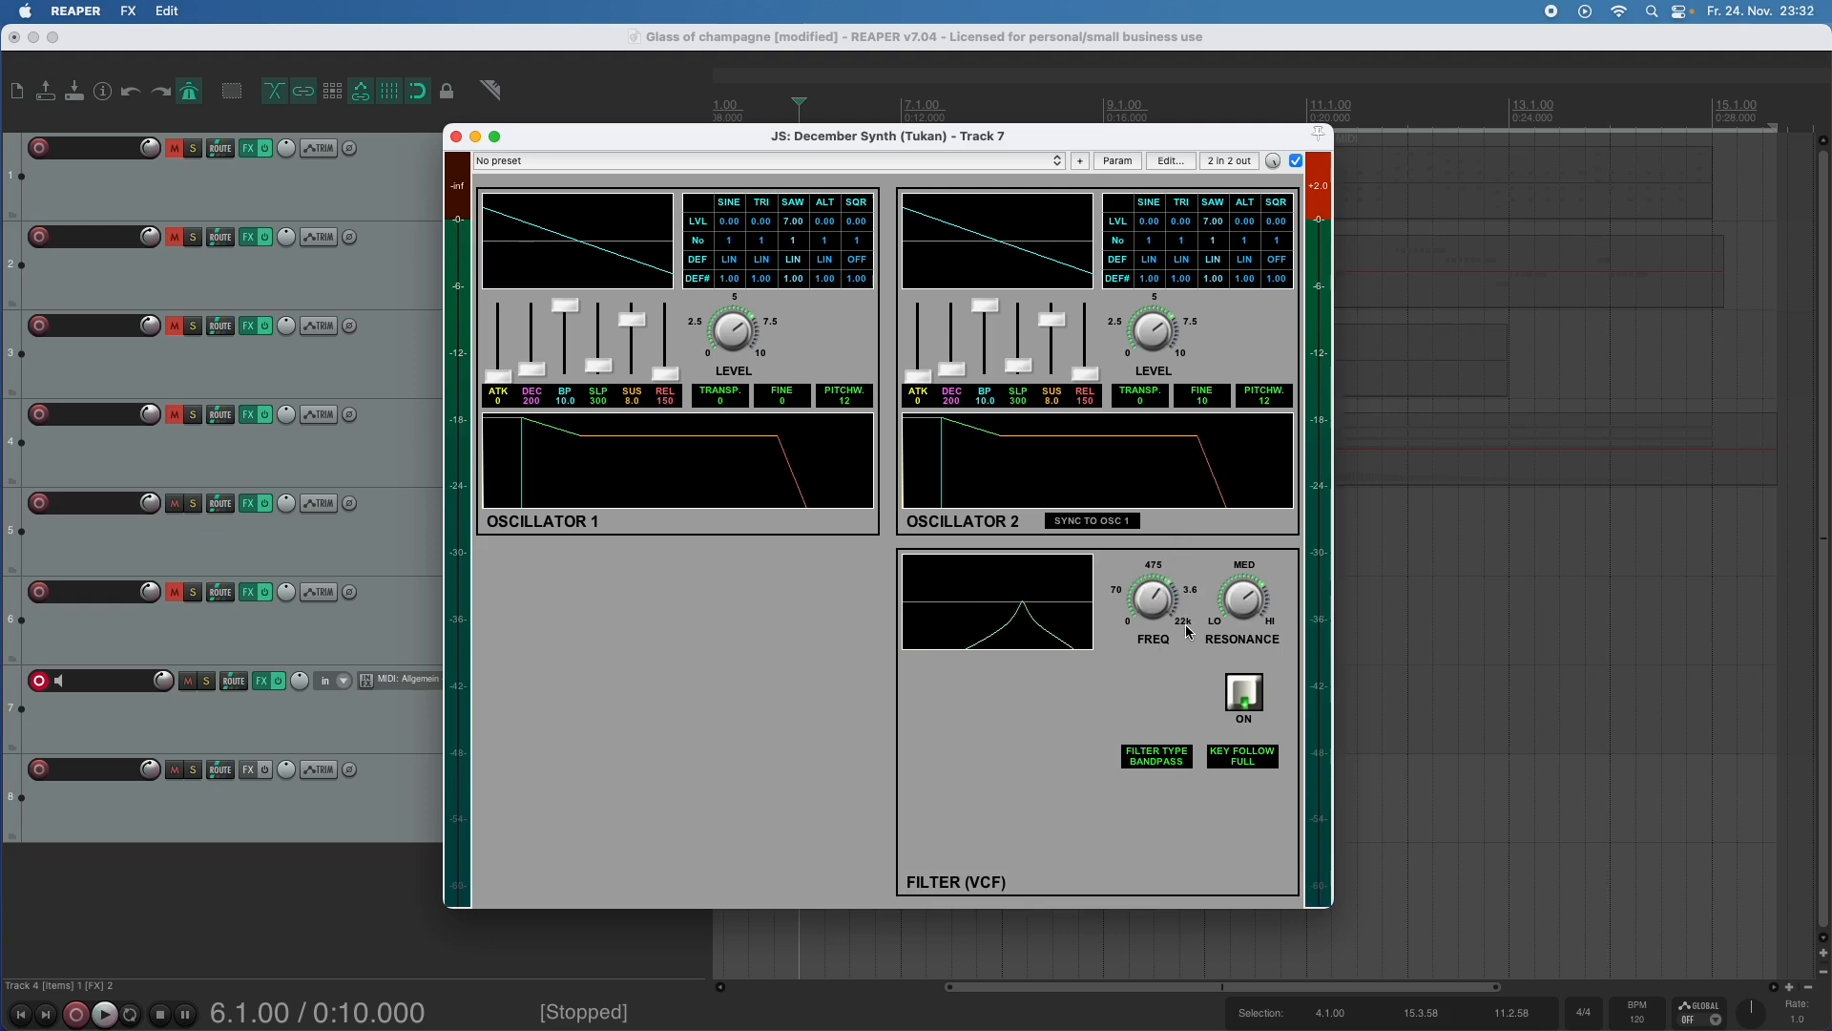
Change the FILTER TYPE from bandpass back to LPF 48.
left_click(1154, 755)
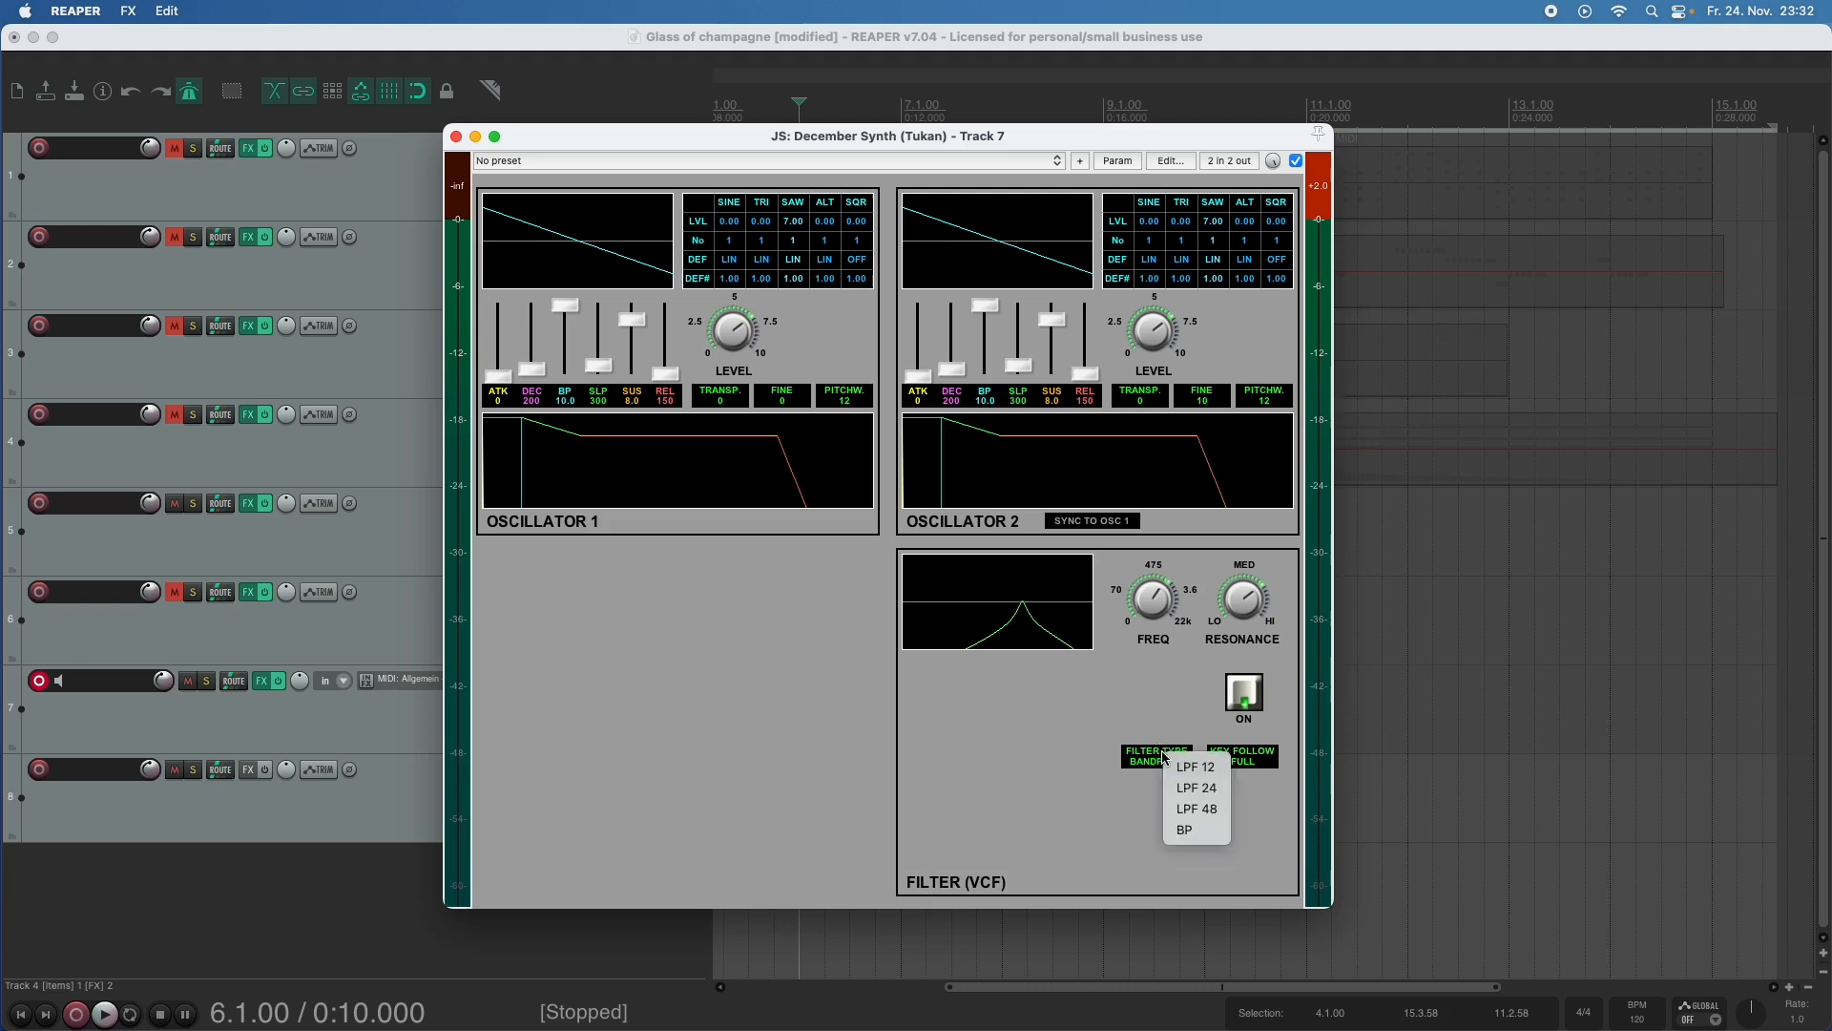
left_click(1194, 809)
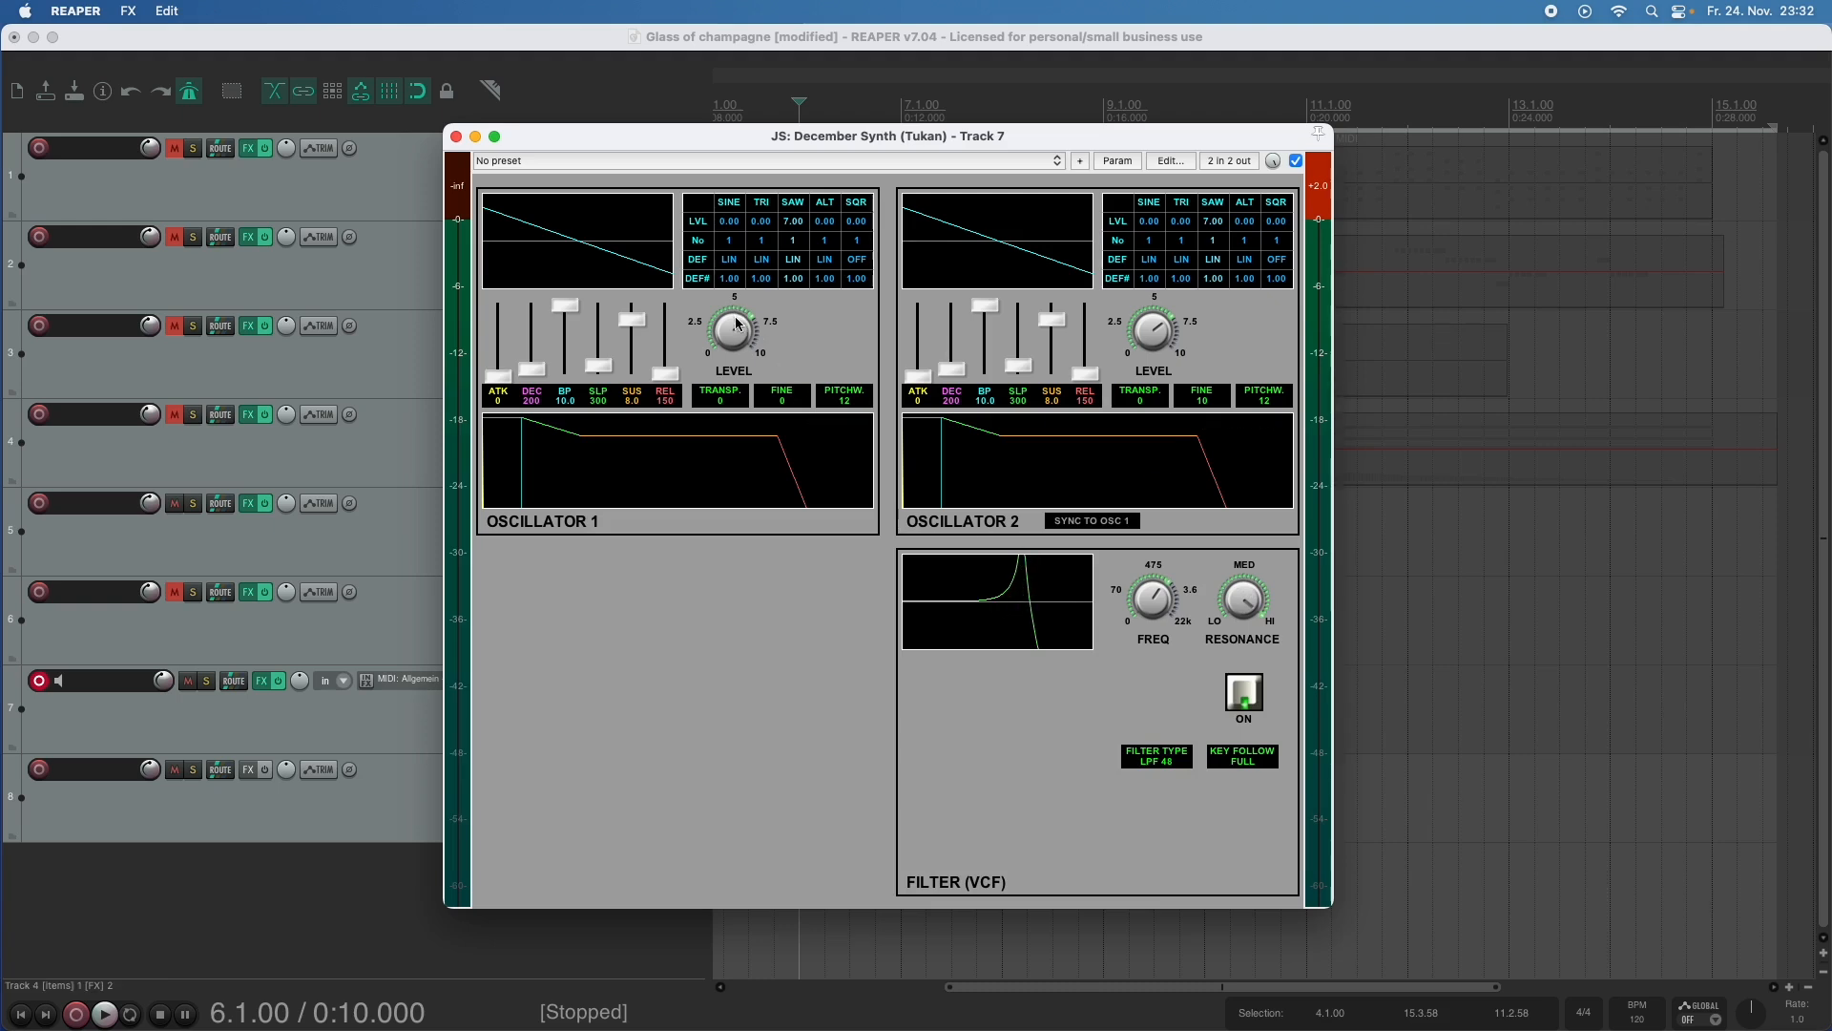
mouse_move(1157, 356)
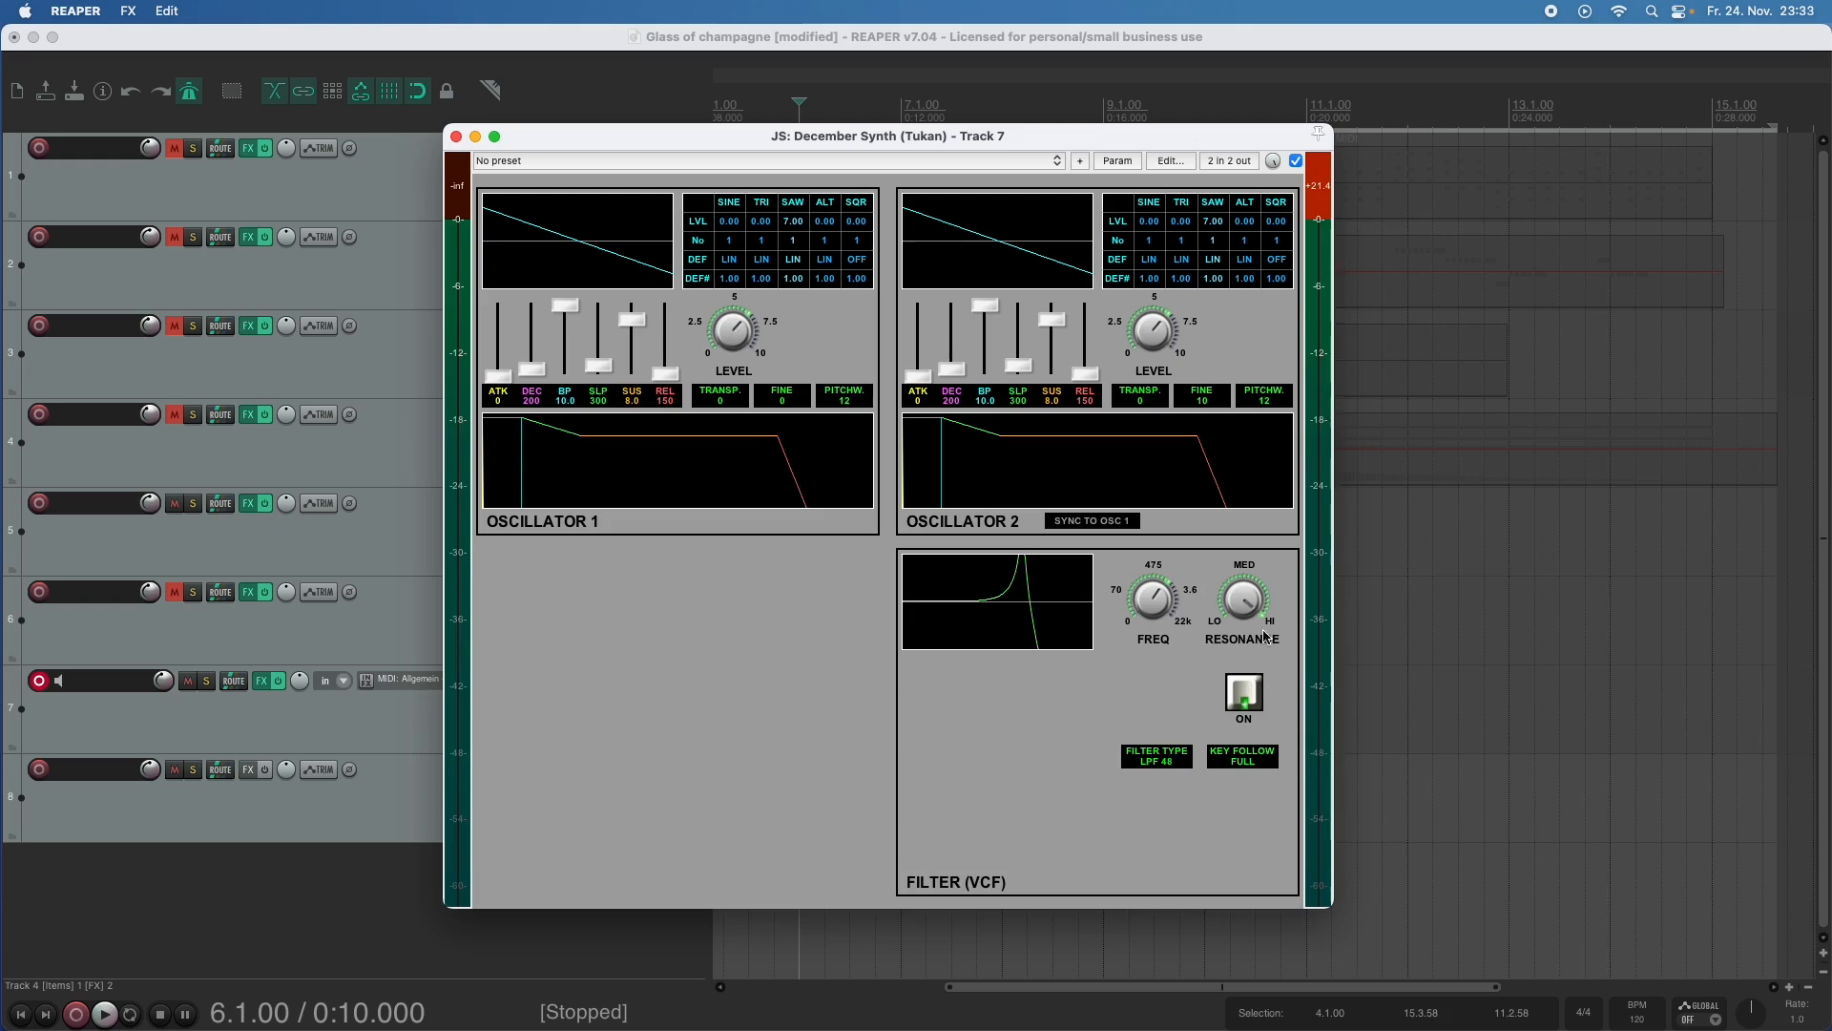
left_click(1241, 756)
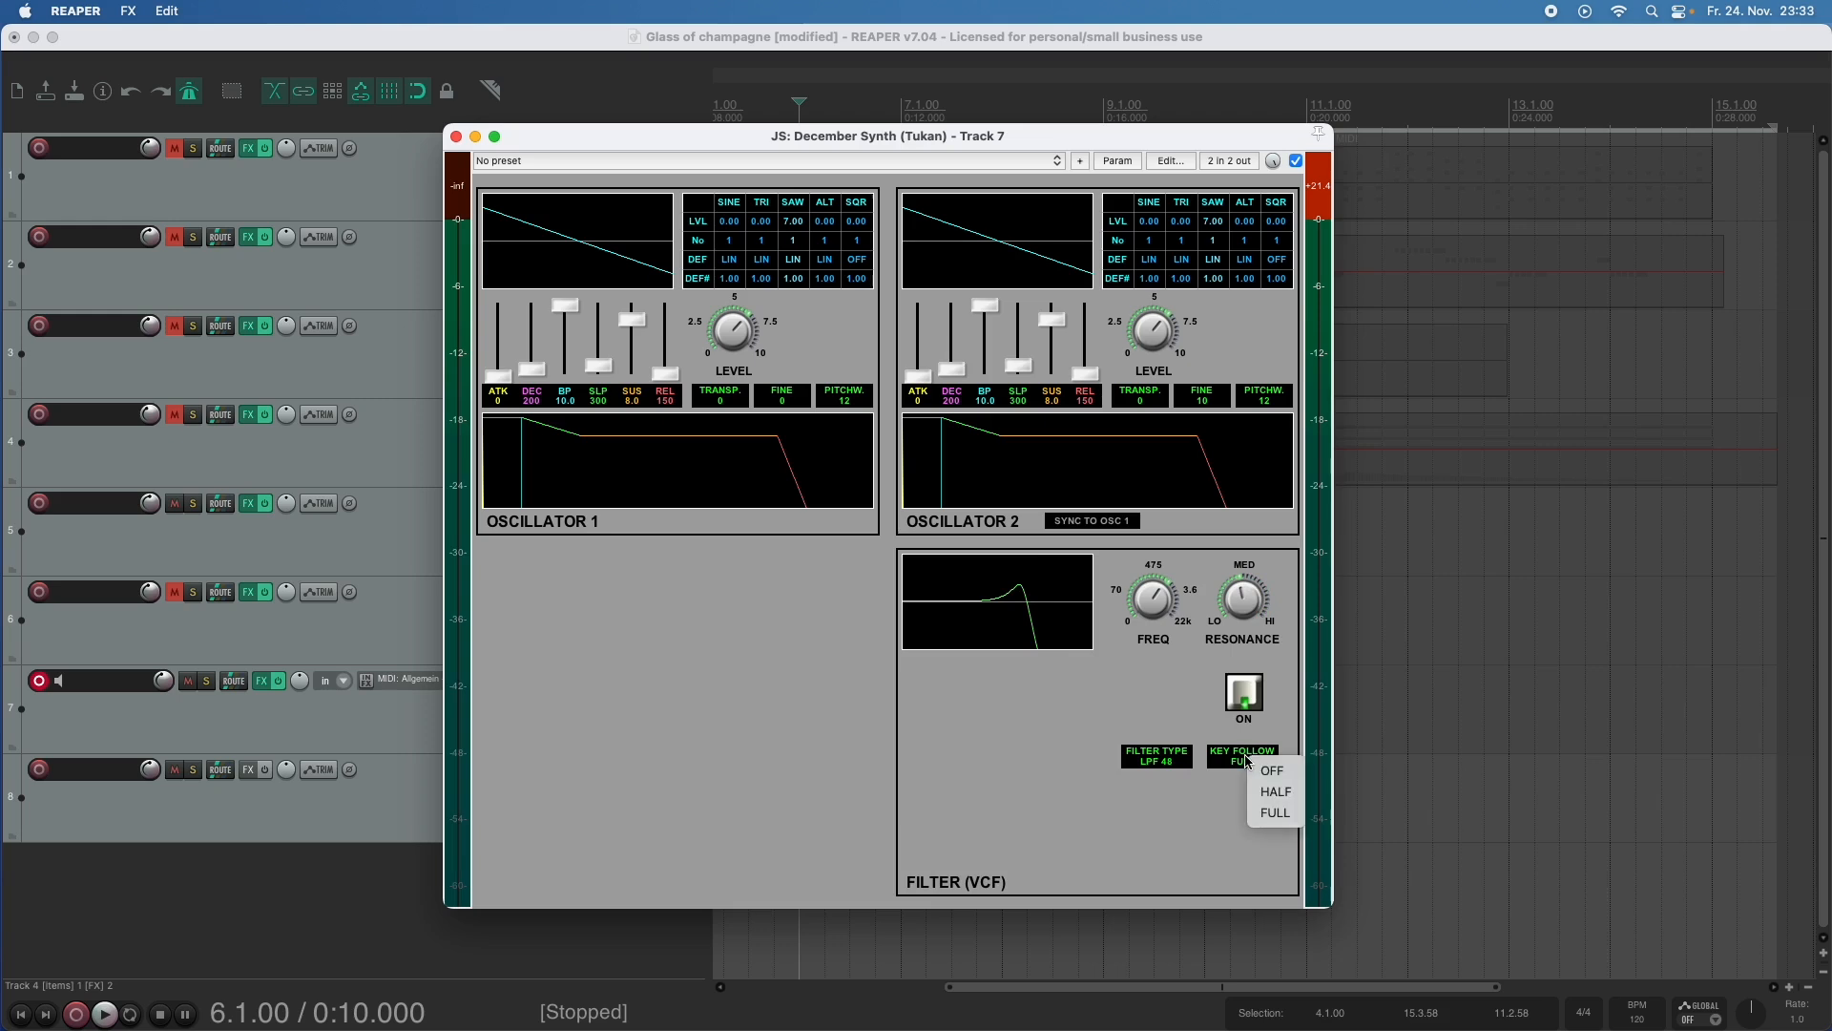
left_click(1275, 812)
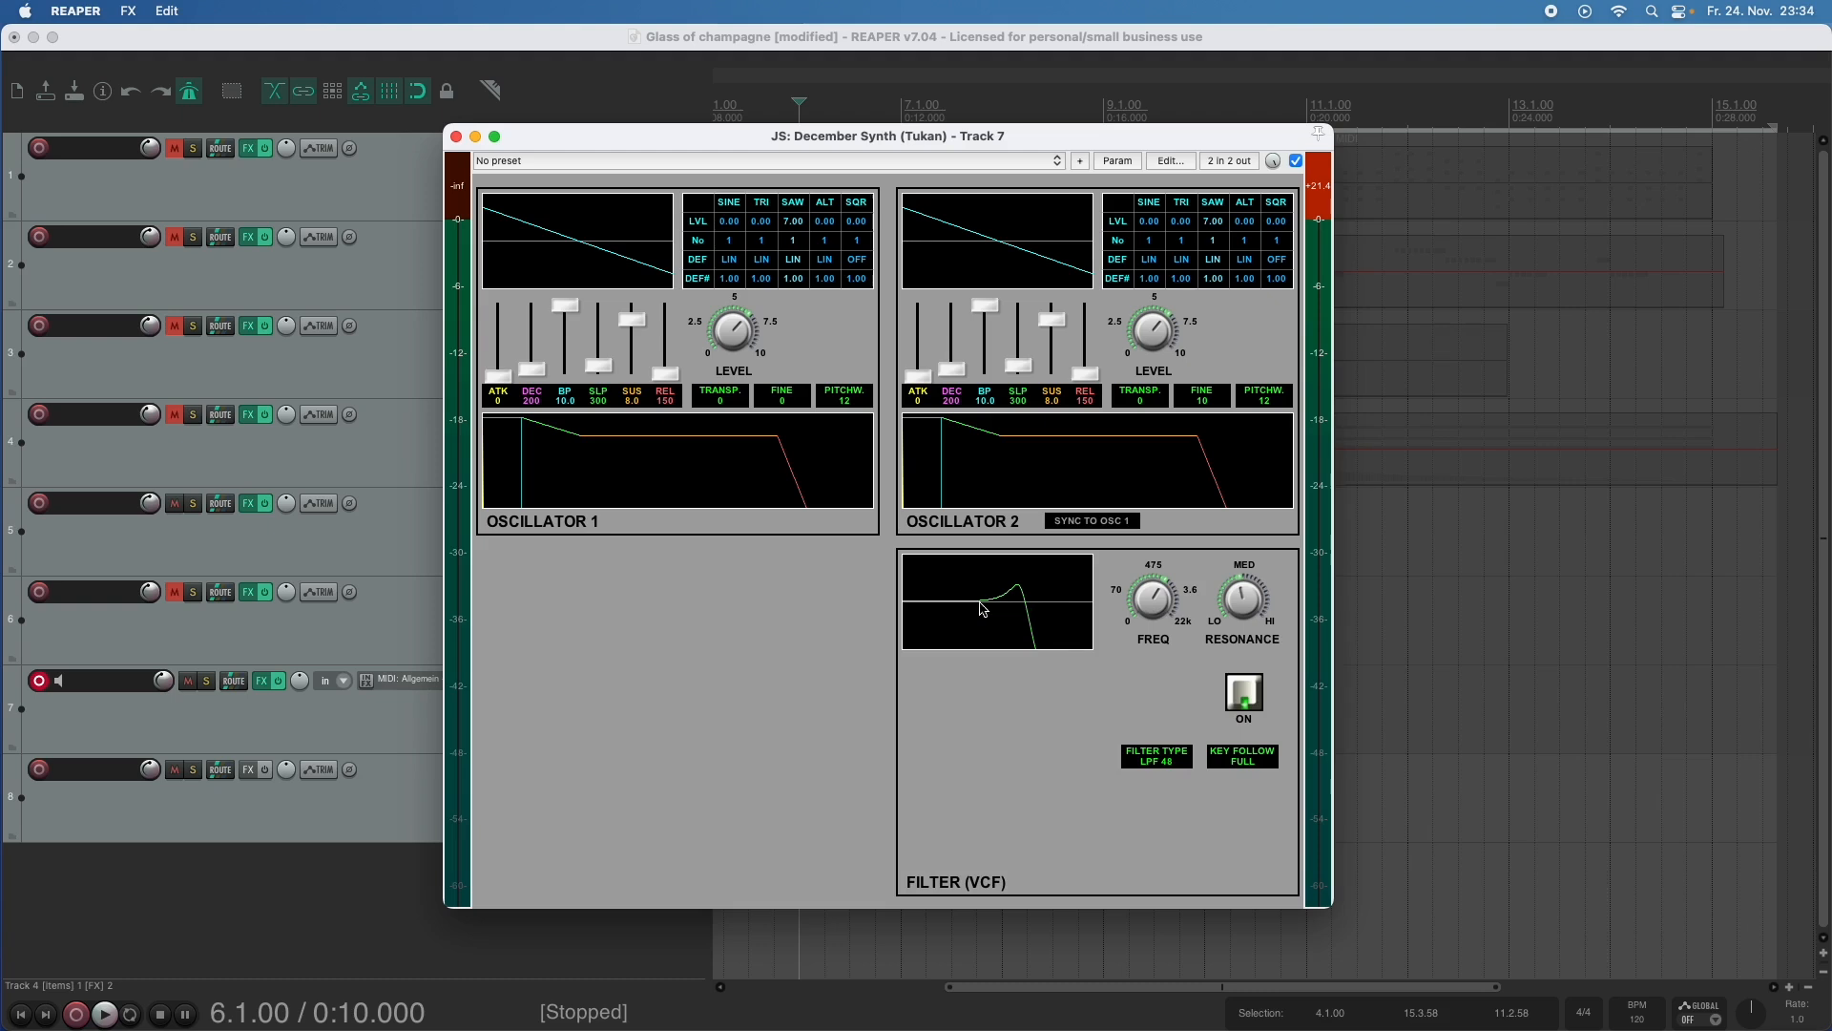
mouse_move(975, 610)
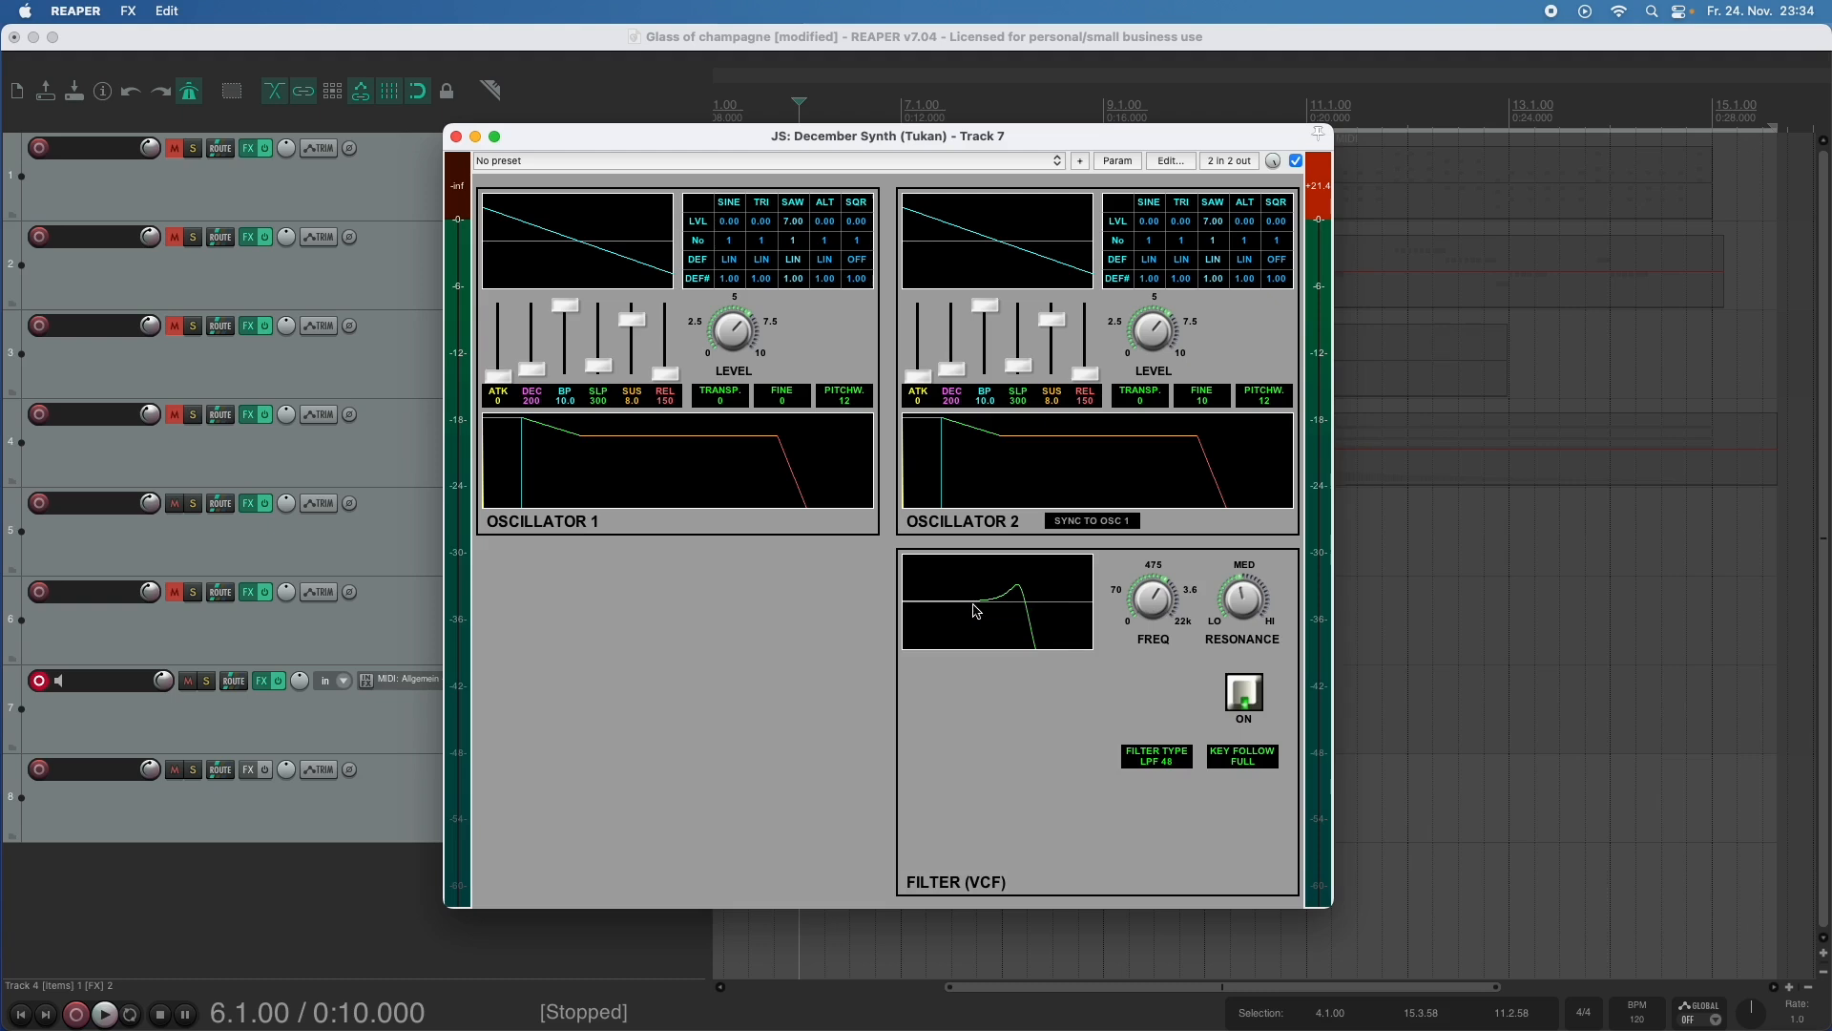
left_click(1240, 756)
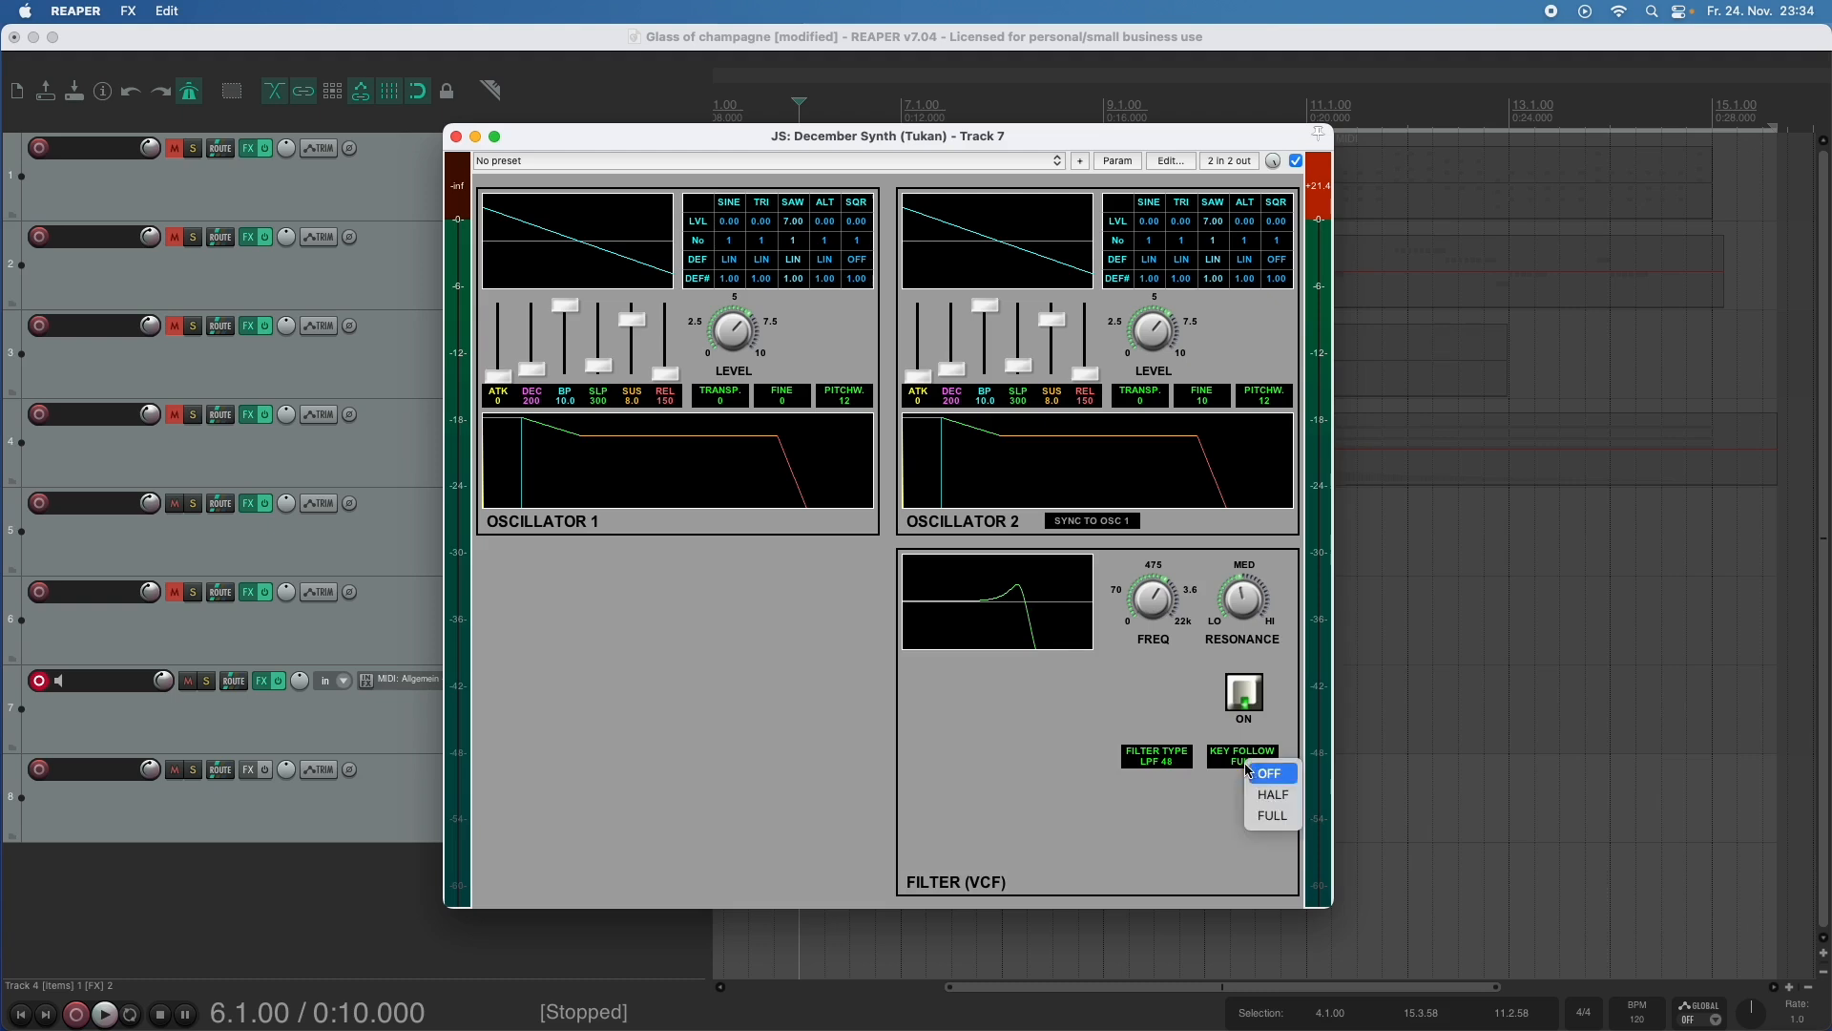
left_click(1272, 795)
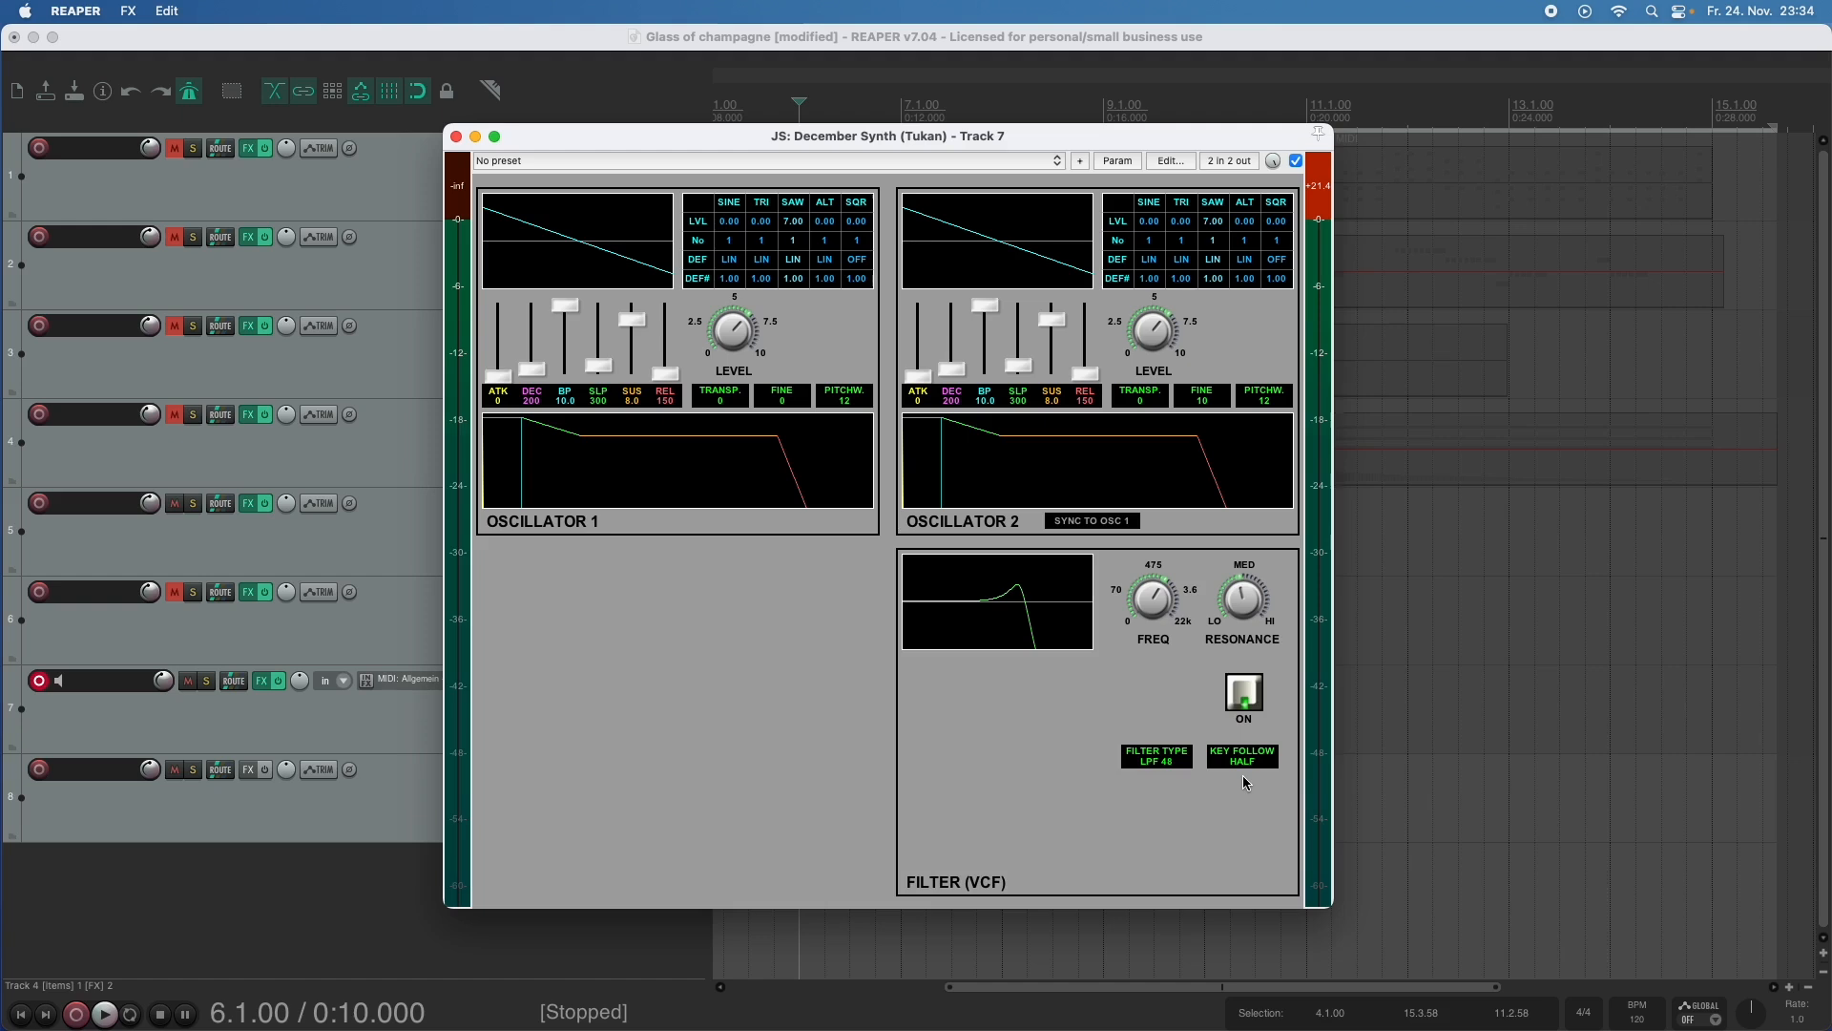
left_click(1240, 757)
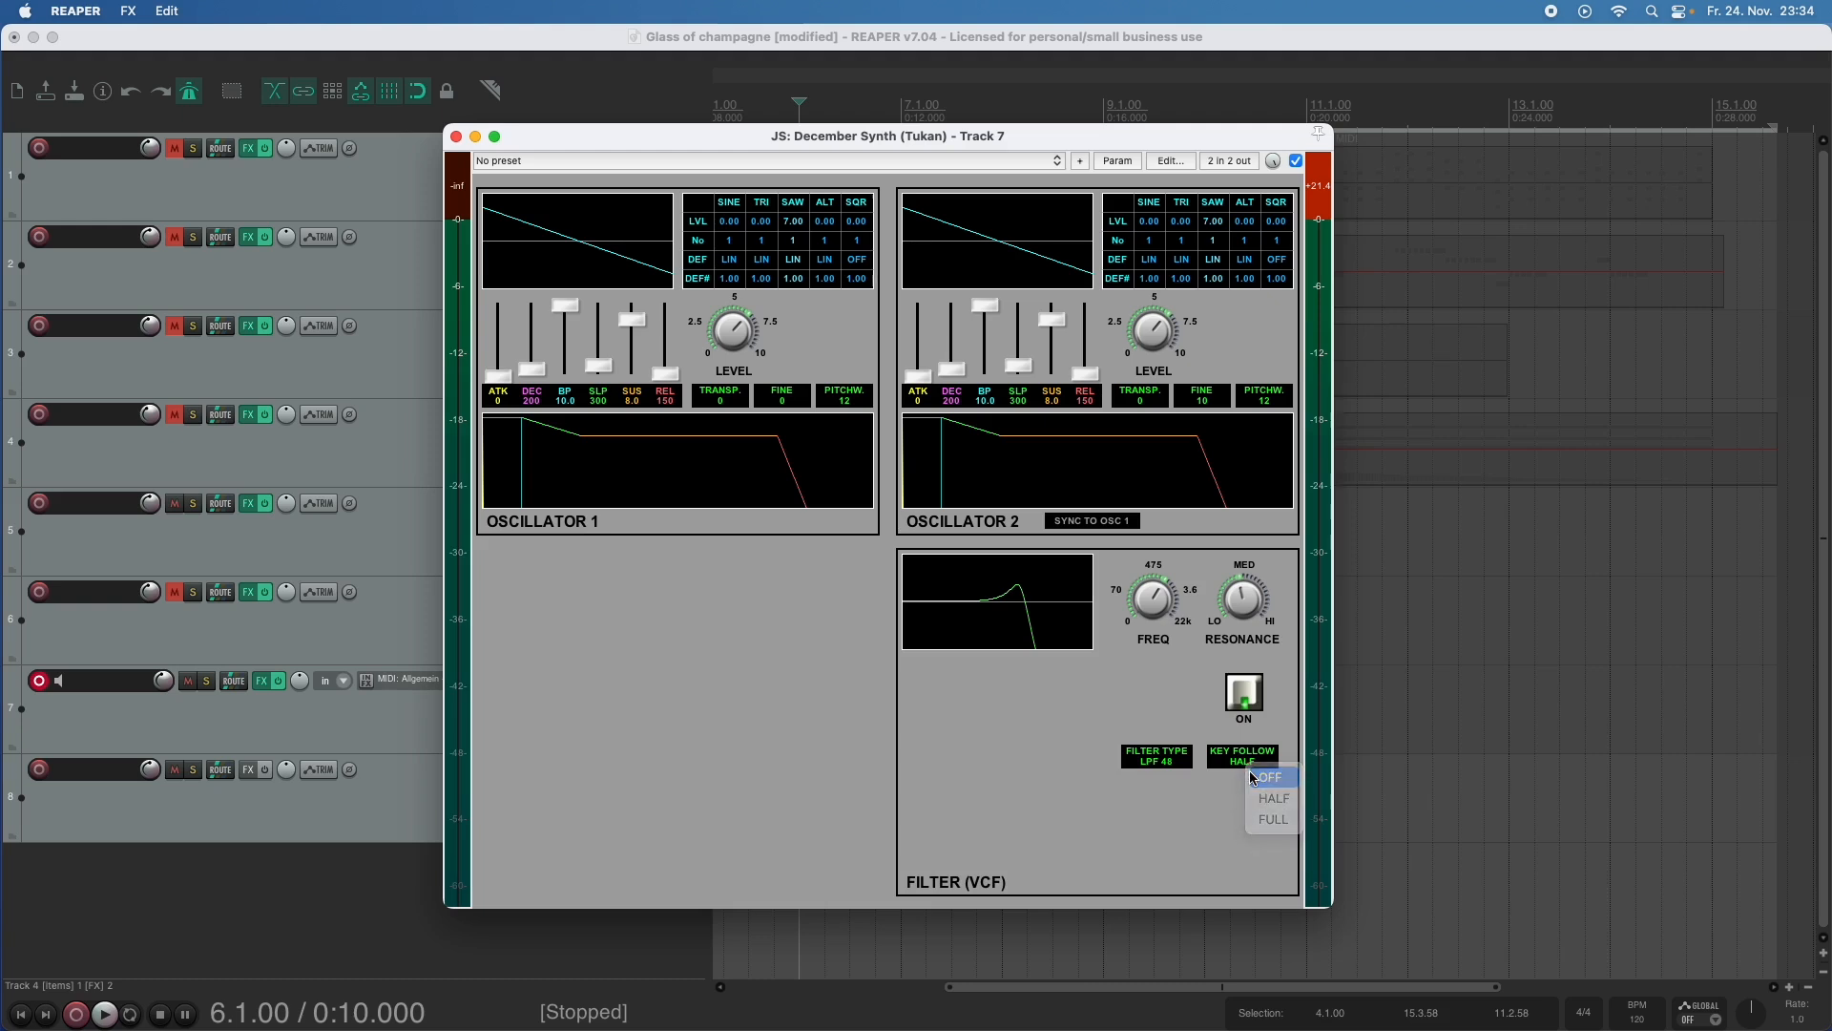
left_click(1270, 776)
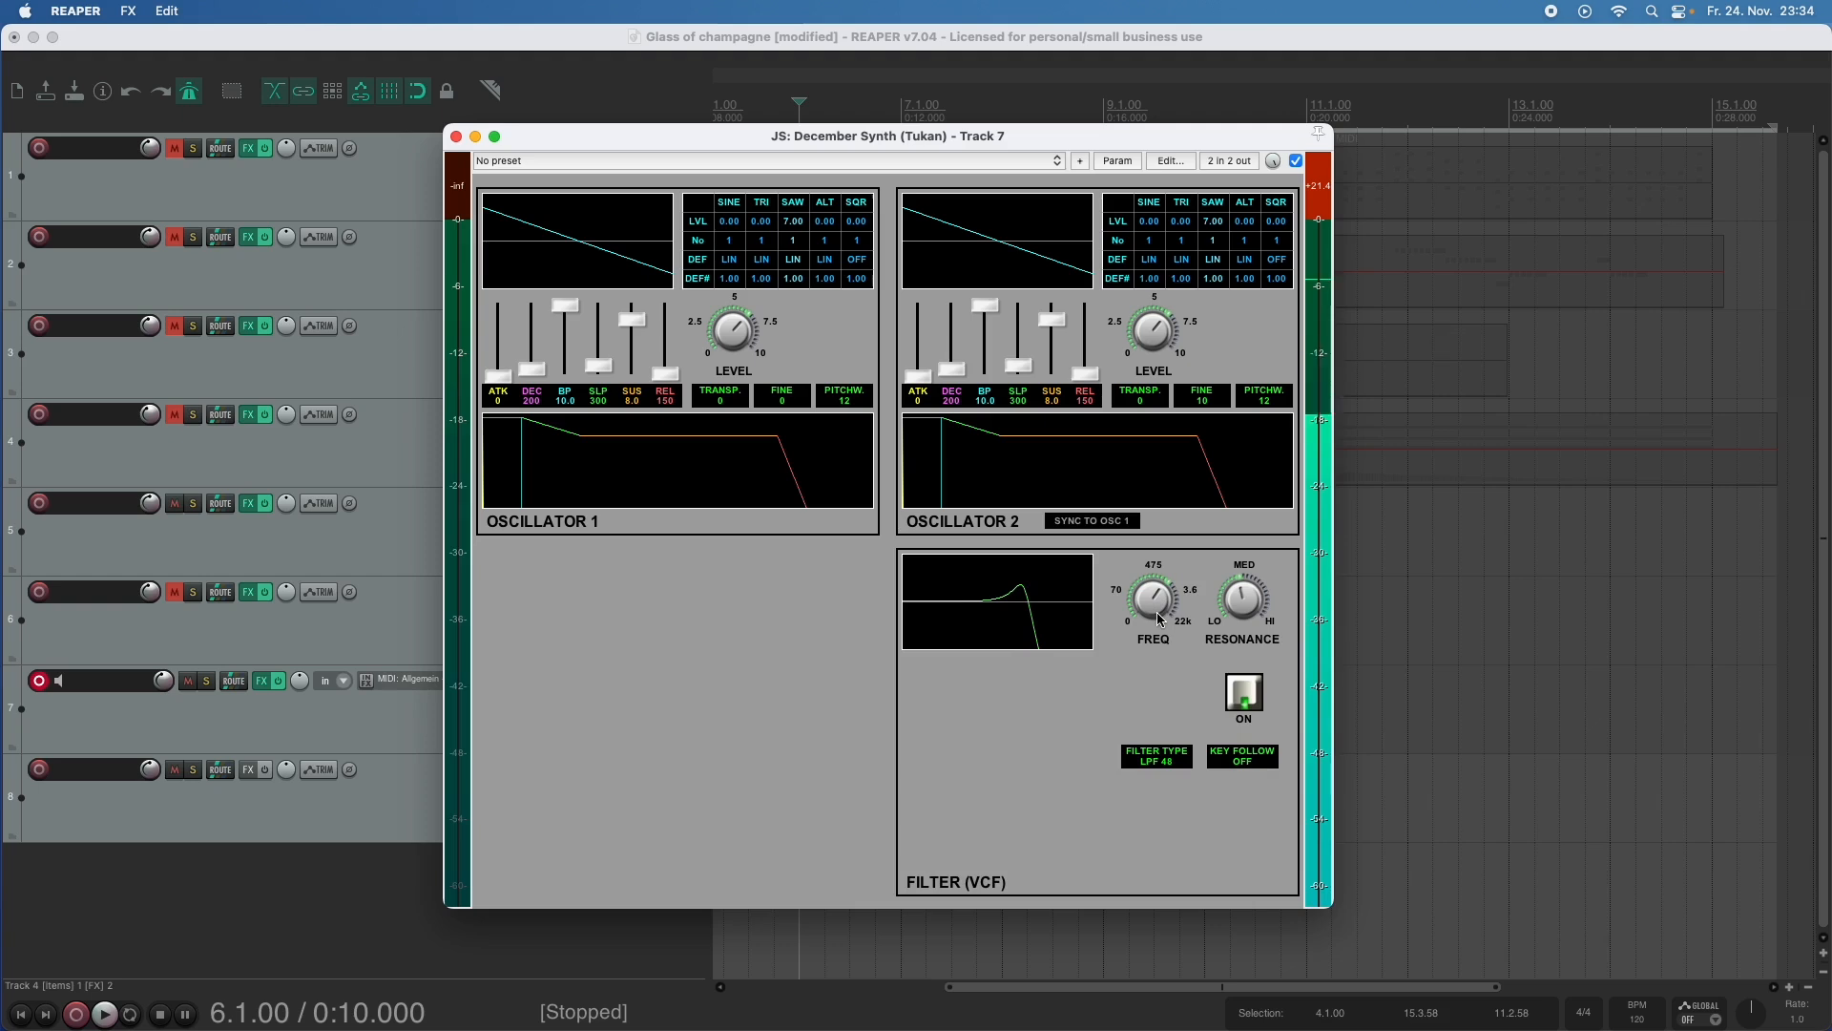
left_click(1241, 756)
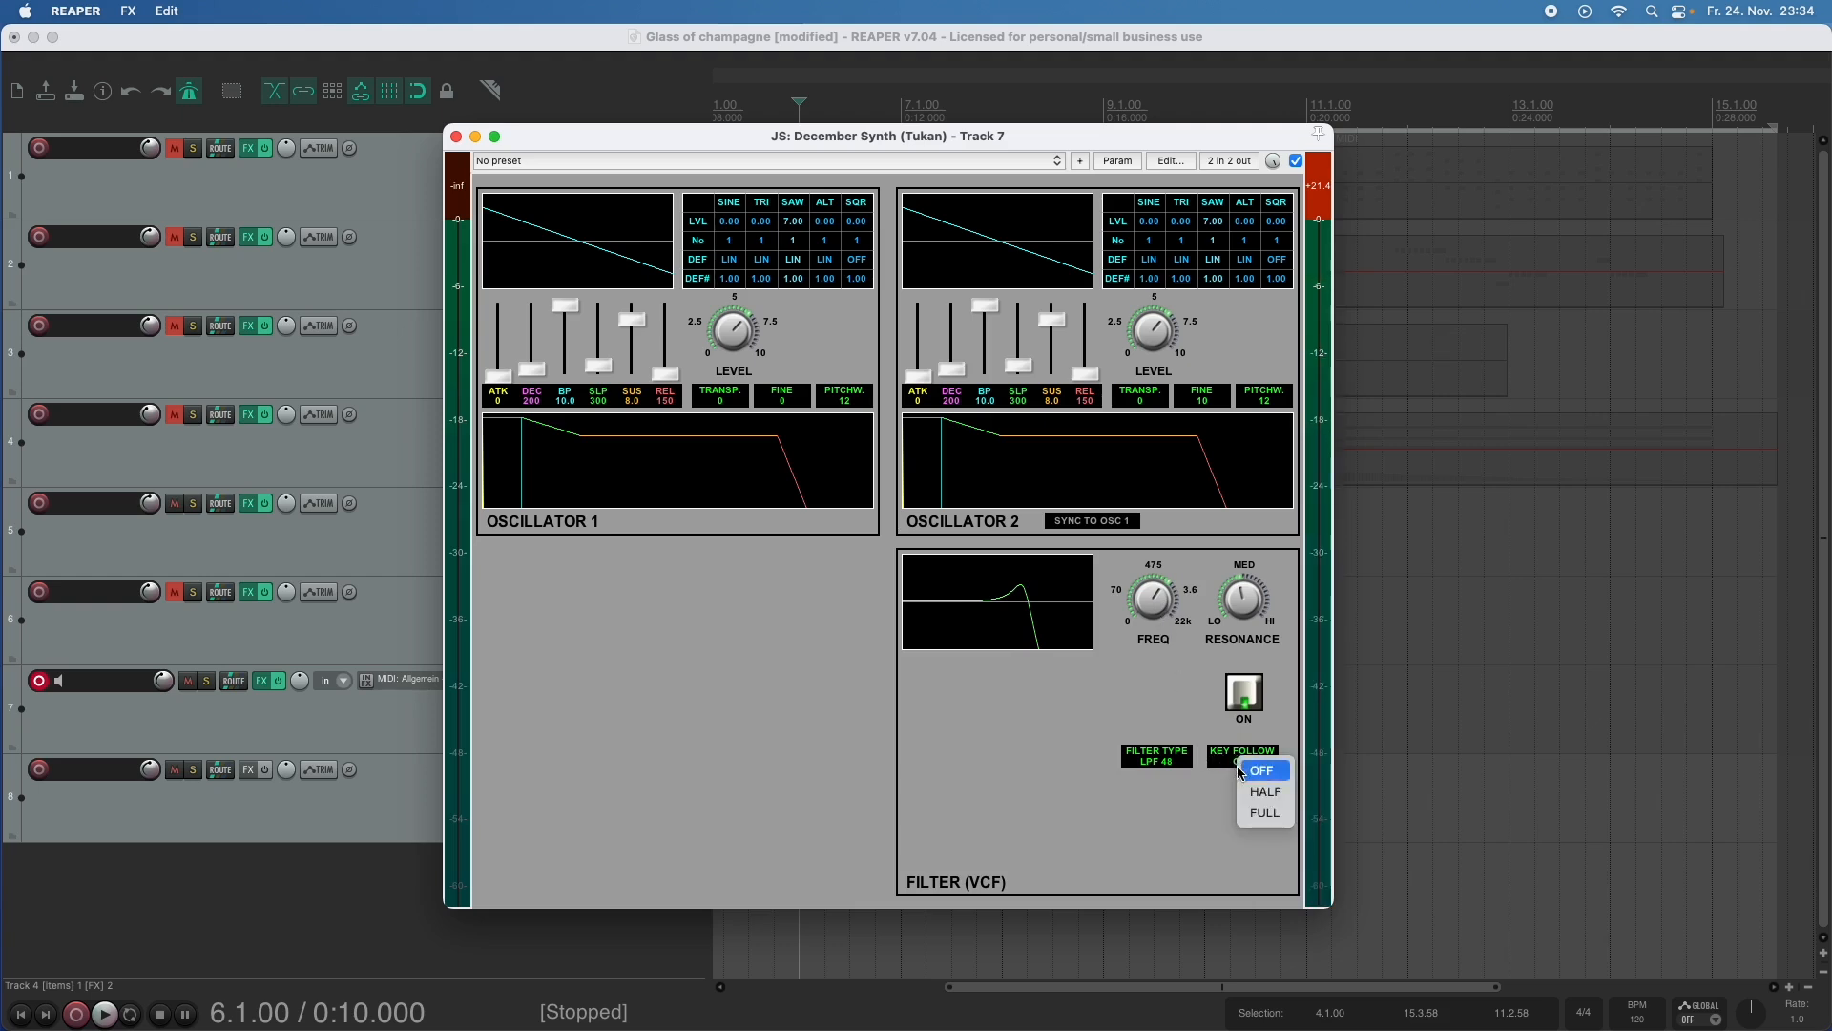
left_click(1264, 812)
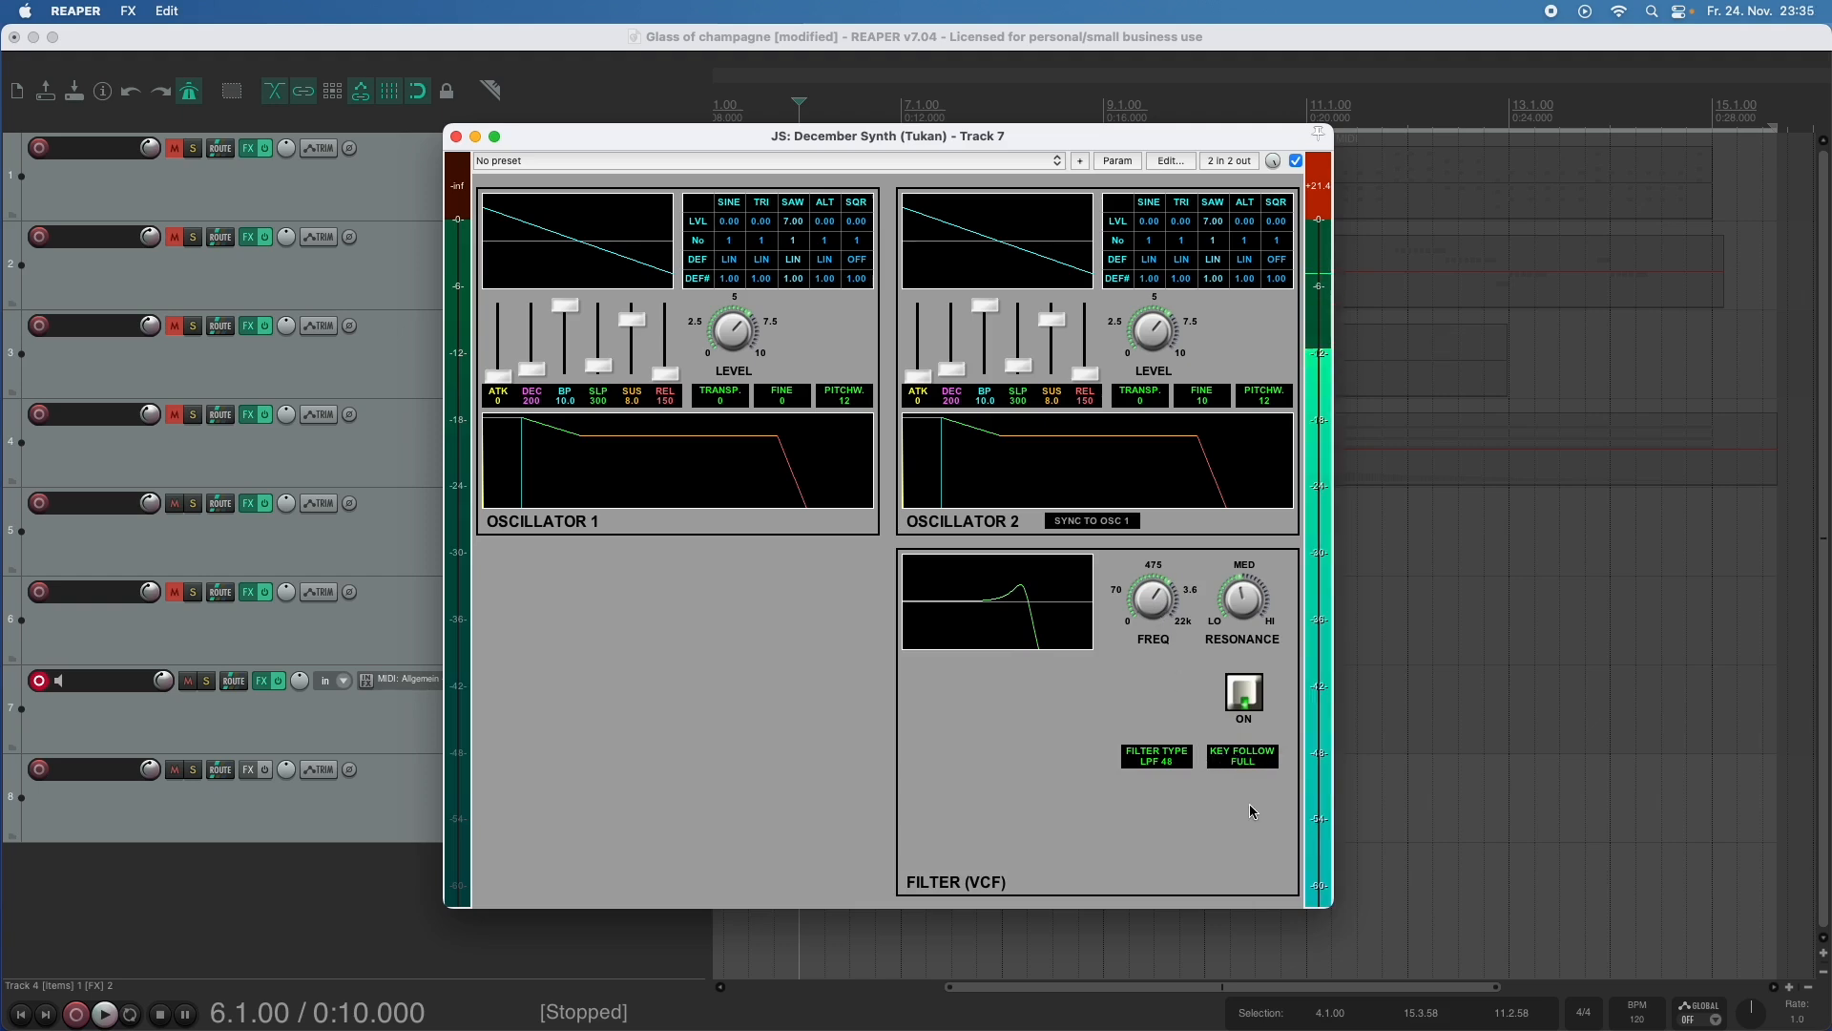